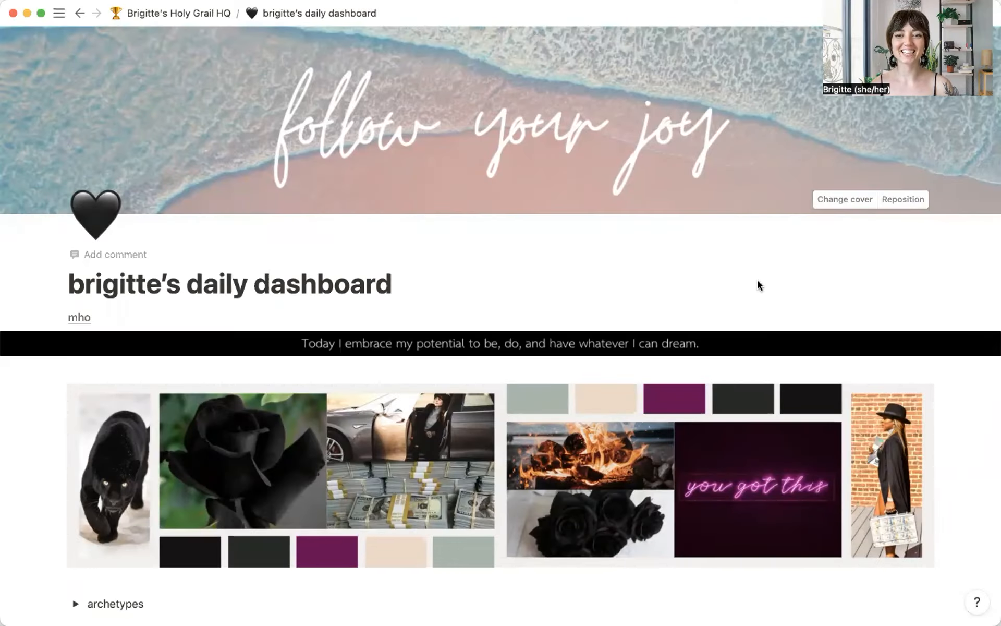
mouse_move(973, 179)
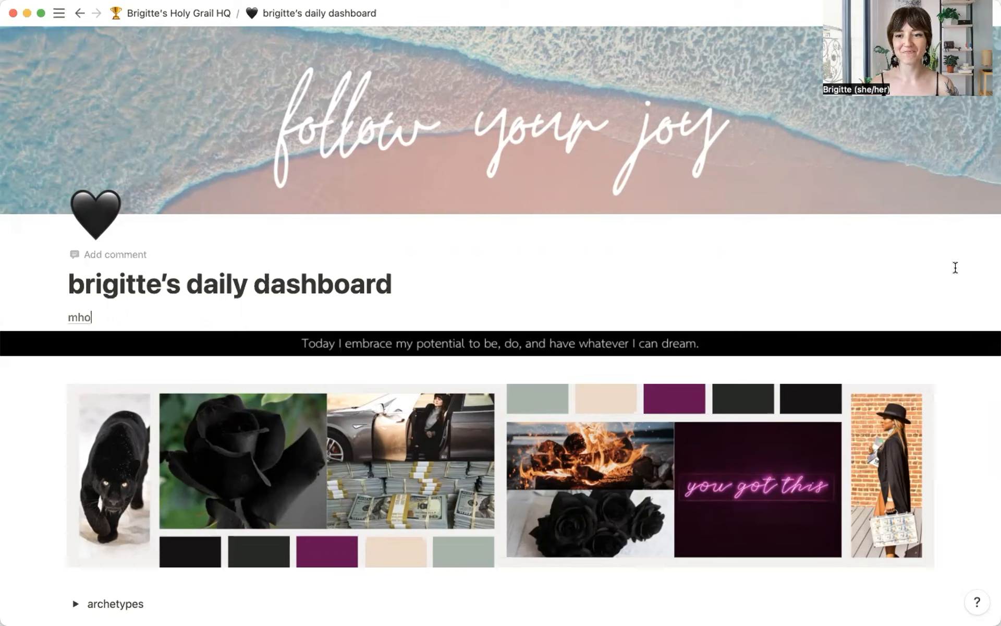
Open the 'patreon inbox' entry from the dashboard's inbox list in peek view
scroll(down, 3)
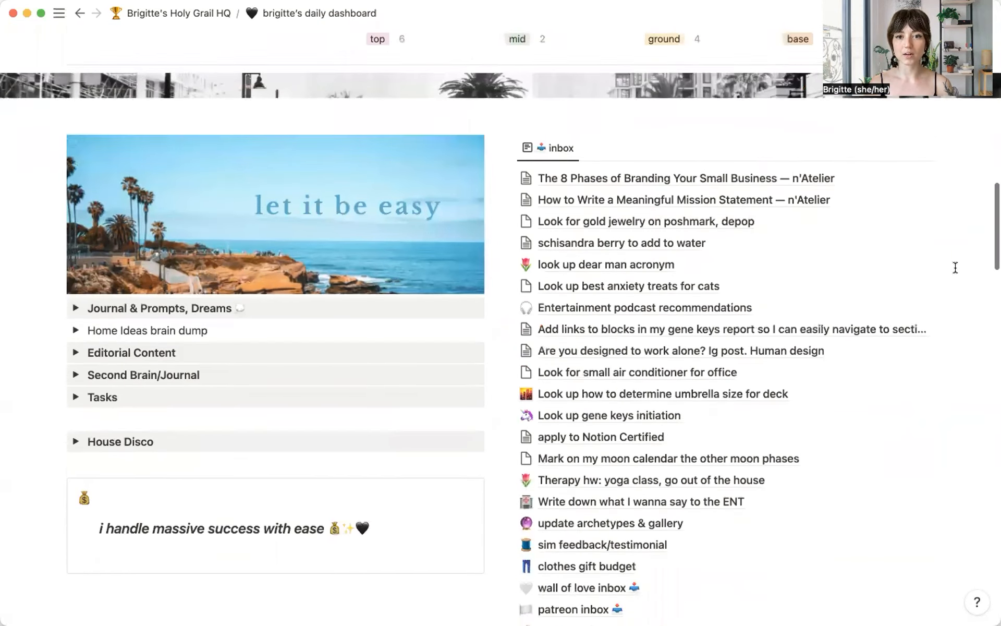
scroll(down, 3)
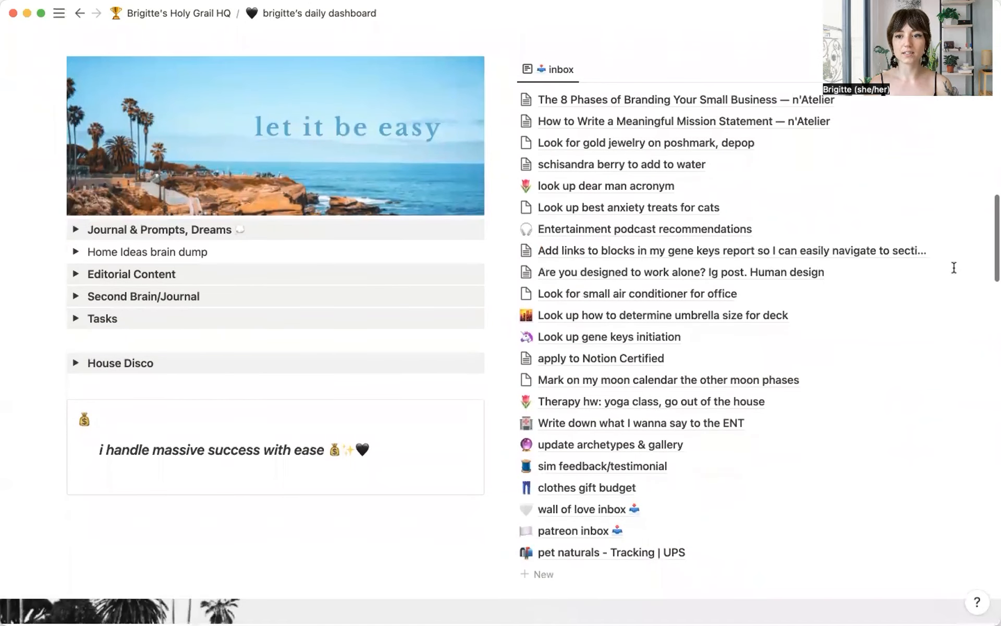
mouse_move(593, 548)
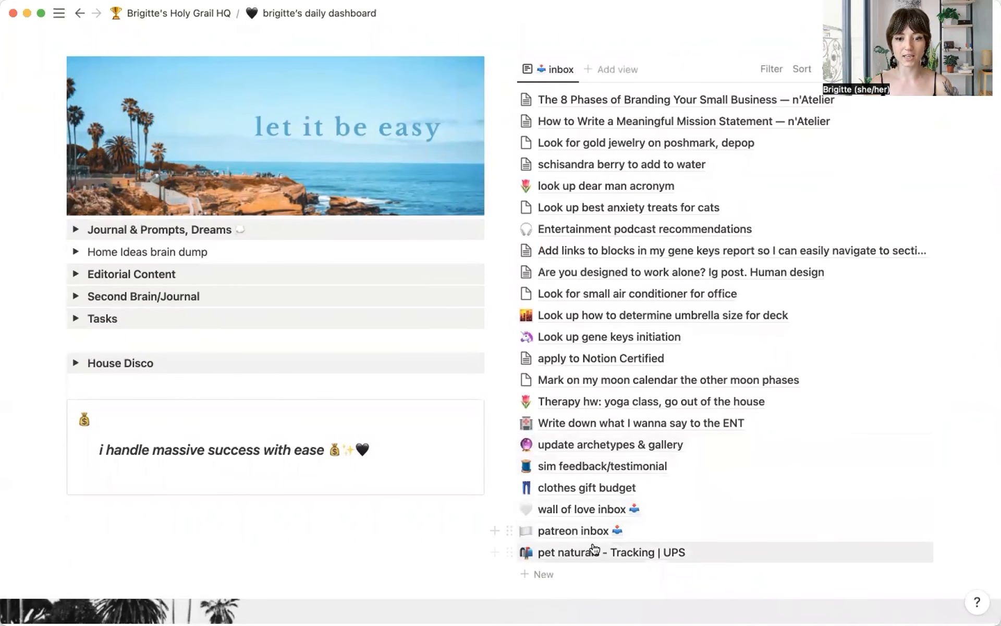
click(573, 530)
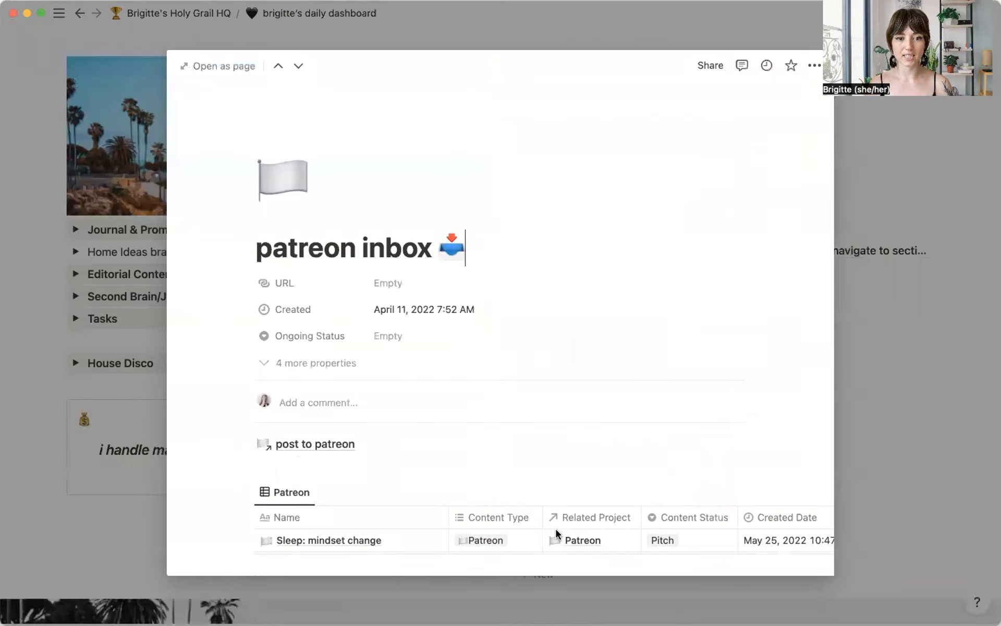
mouse_move(225, 66)
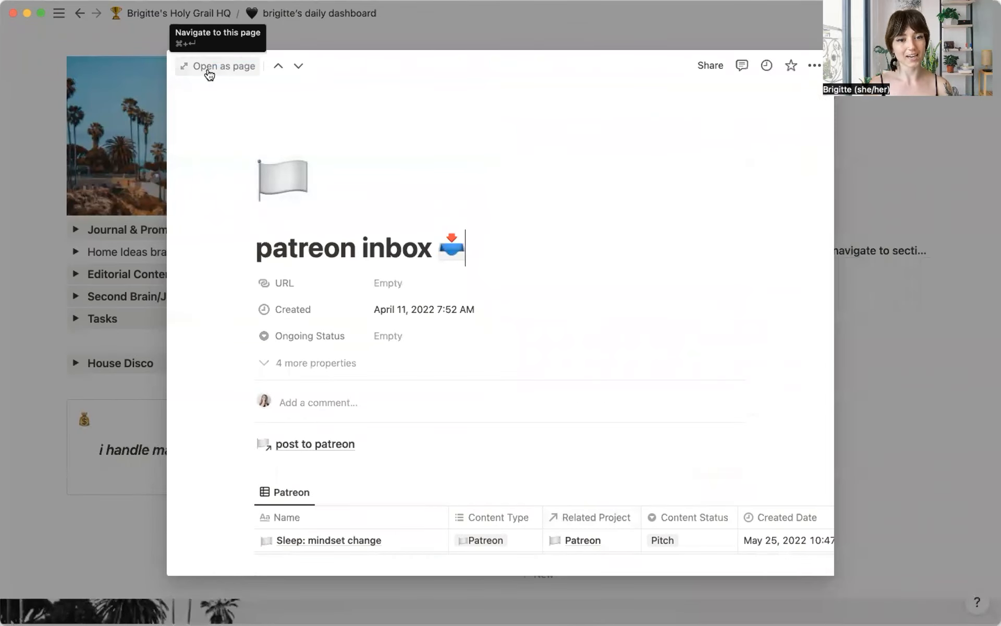
mouse_move(218, 66)
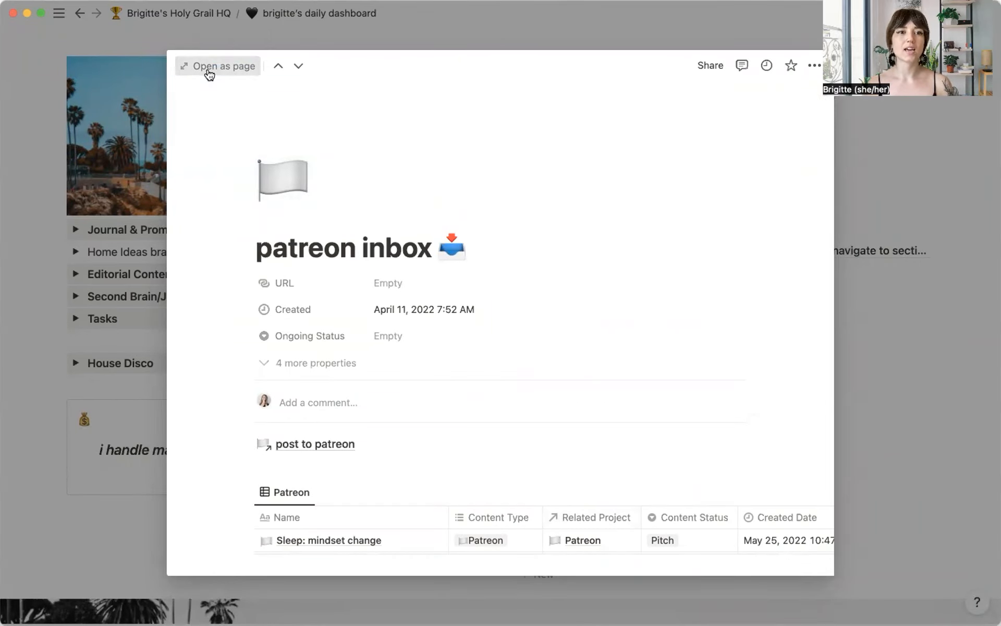
Open patreon inbox as a full page and scroll to its Patreon and scheduled posts tables
click(217, 65)
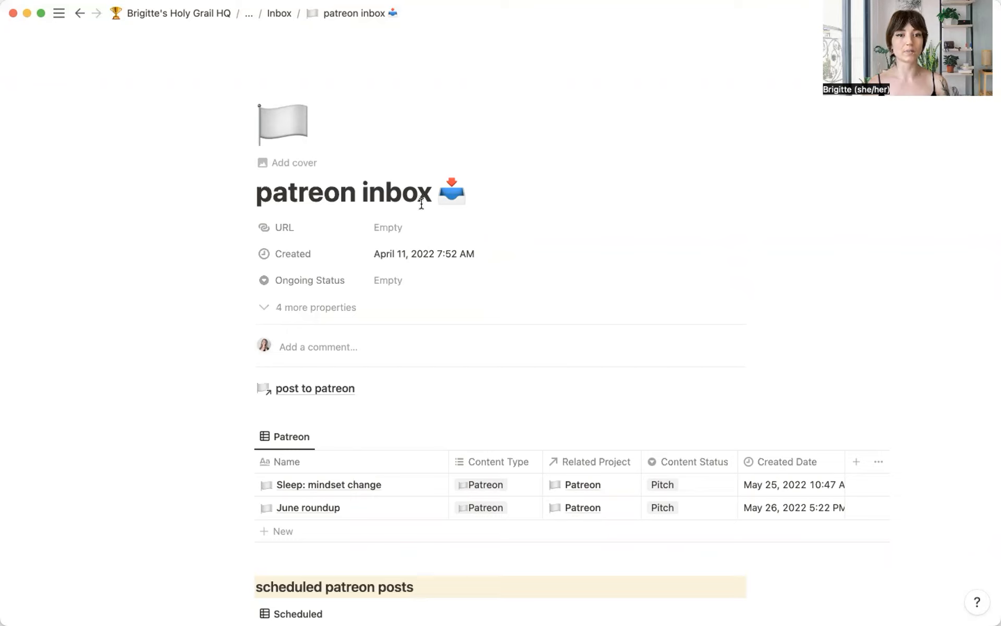
mouse_move(864, 220)
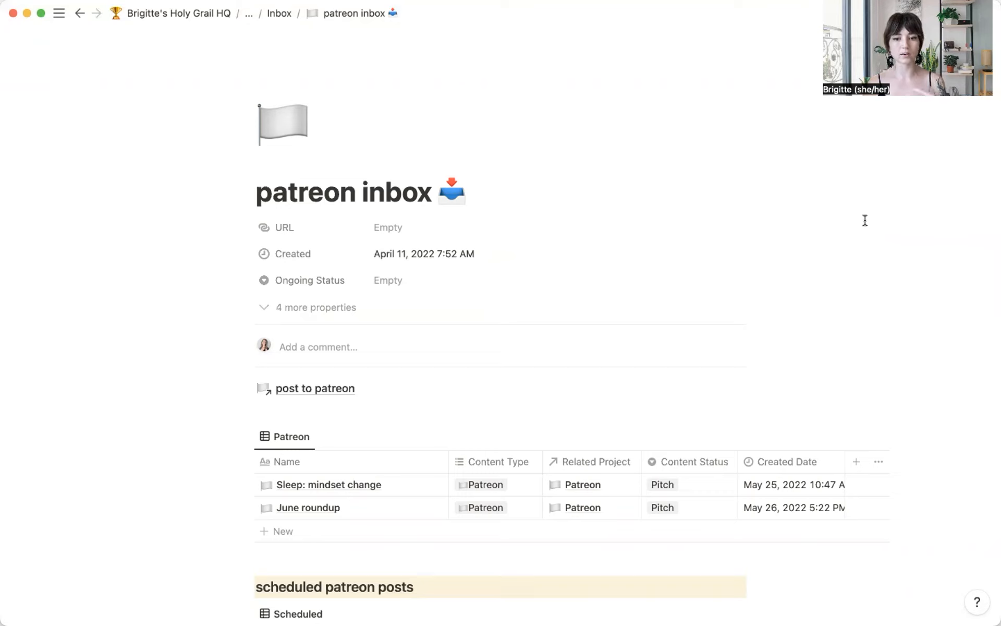
mouse_move(849, 270)
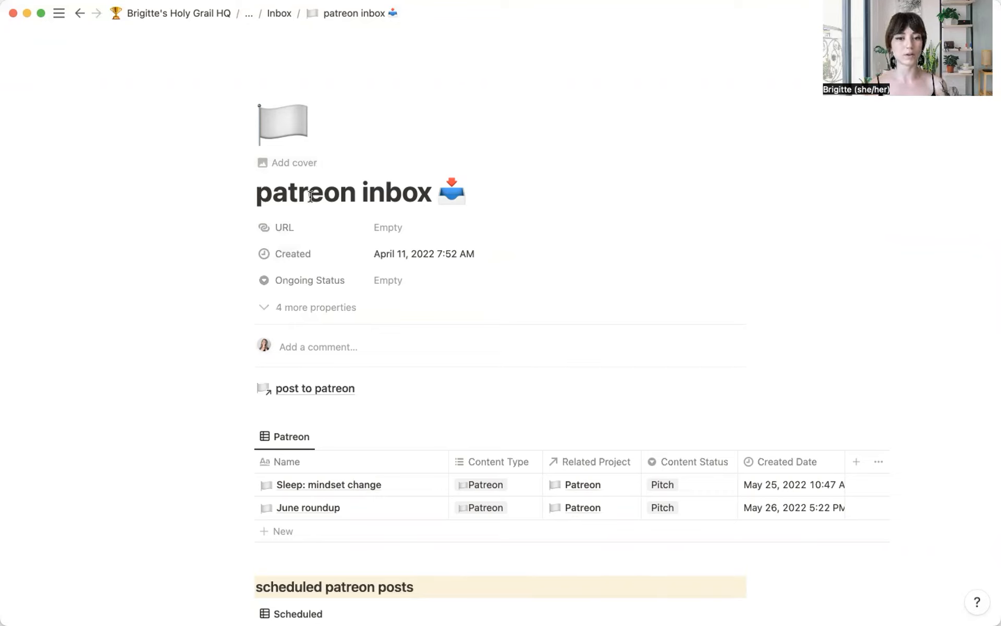
mouse_move(694, 234)
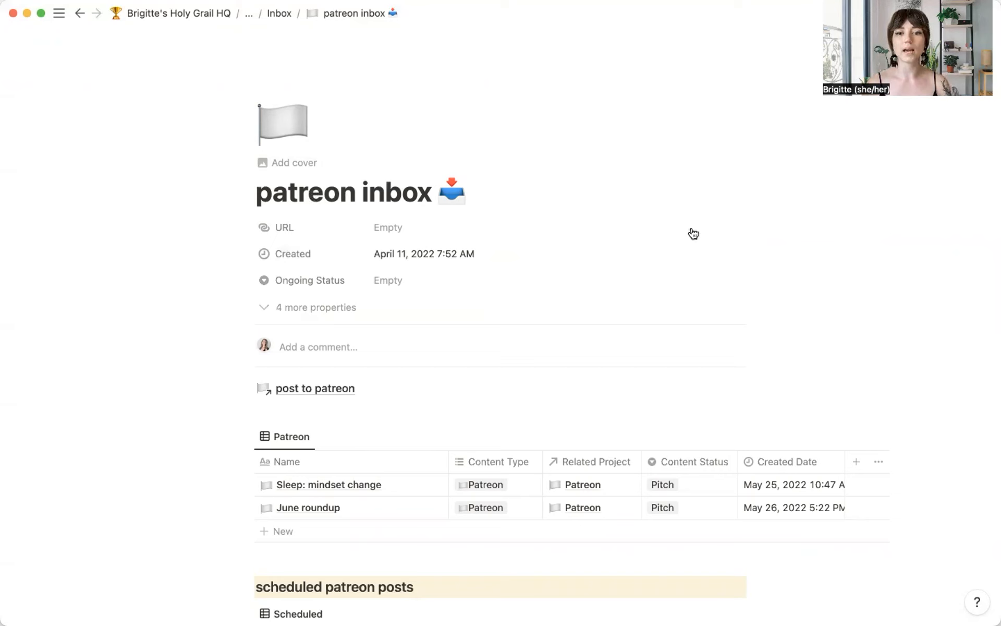
scroll(down, 3)
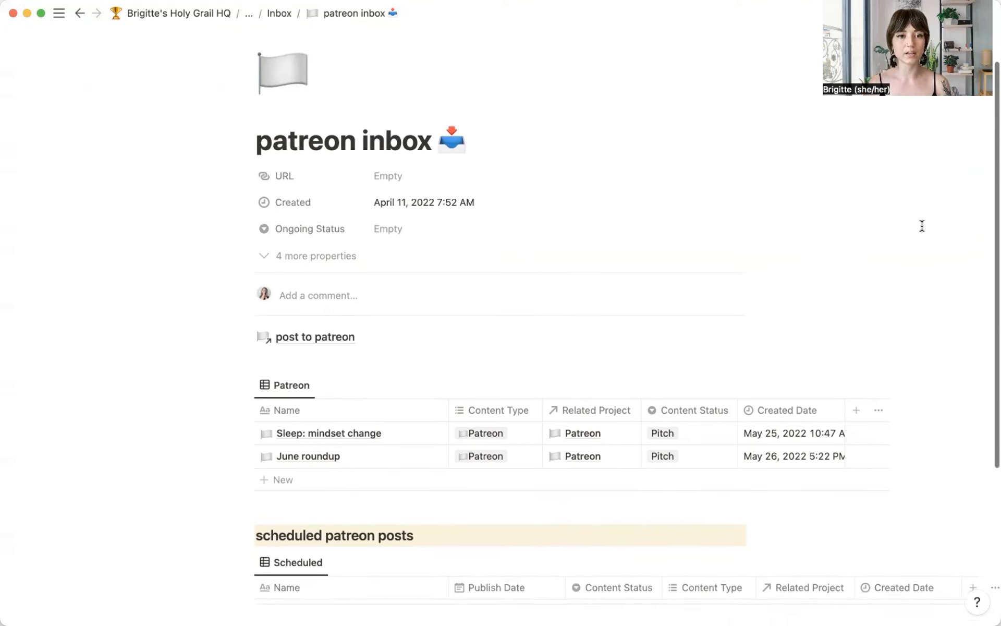
scroll(down, 3)
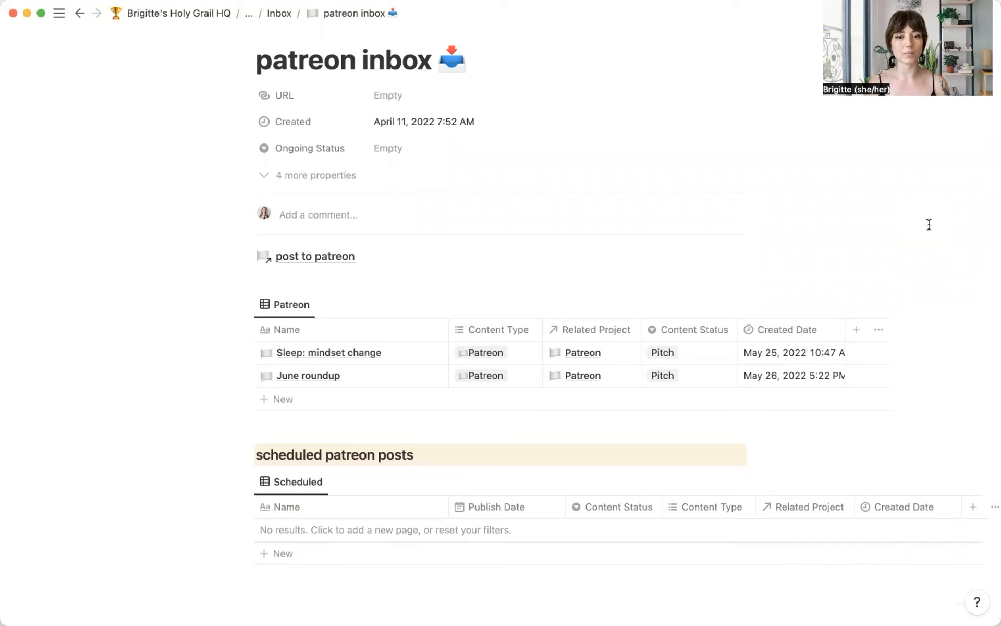
mouse_move(716, 225)
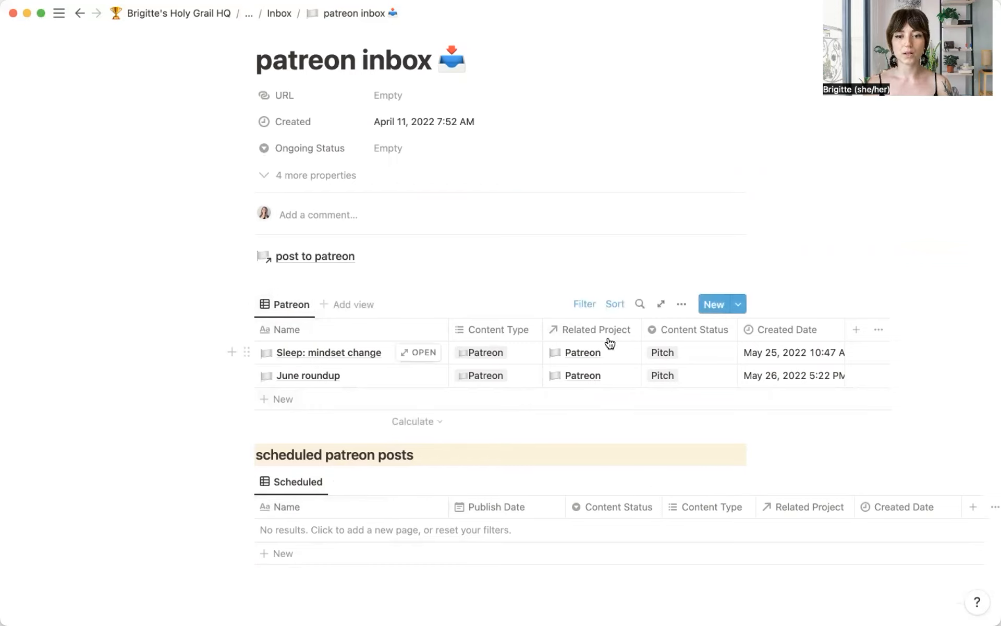
mouse_move(702, 332)
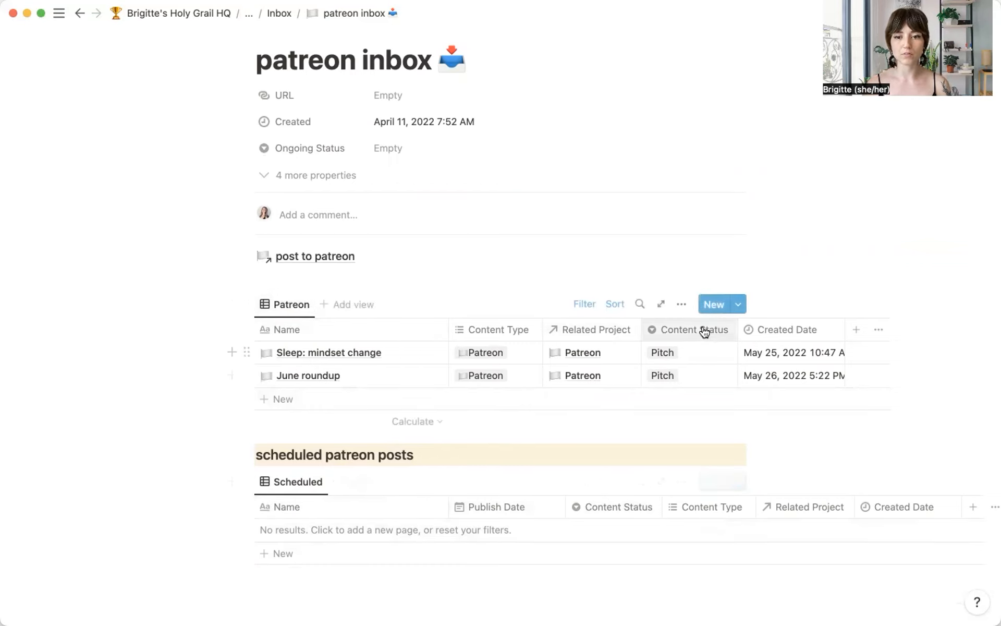
click(681, 304)
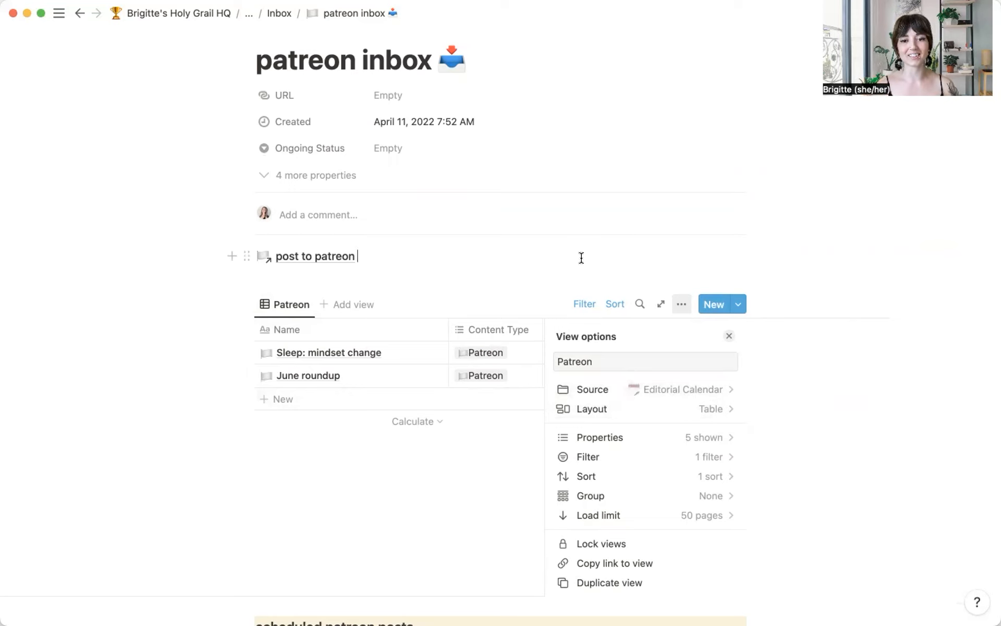
click(730, 335)
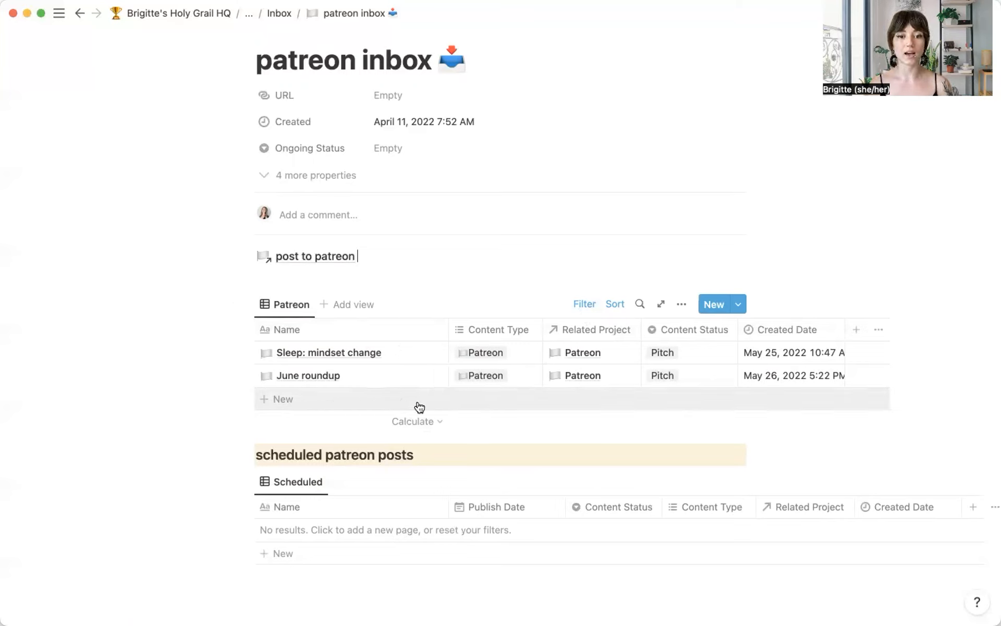
Review the Patreon table's Created Date sort and its three filter rules: Pitch, Patreon type, Patreon project
click(613, 304)
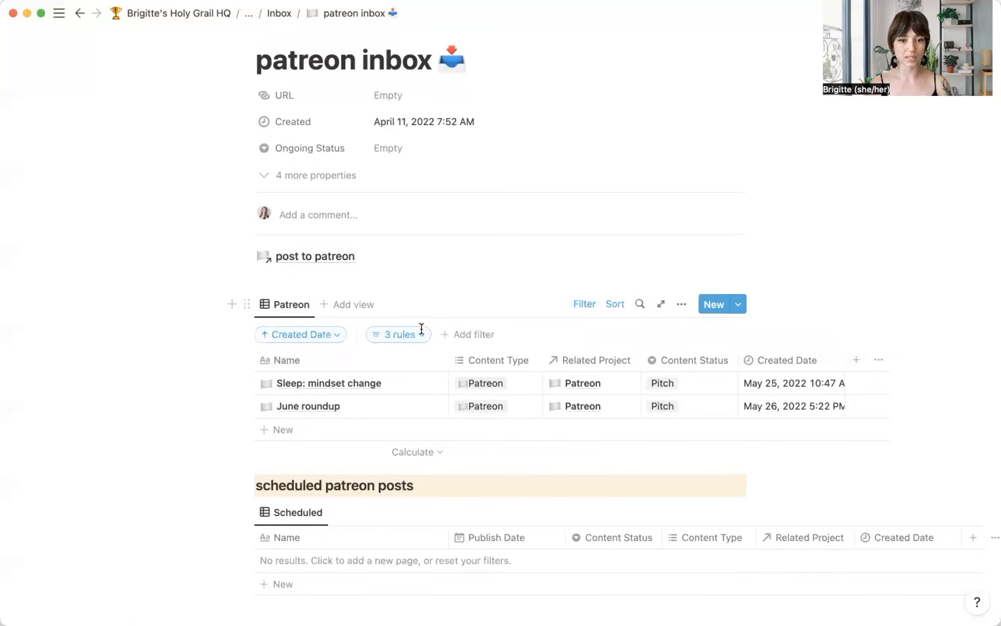
click(397, 334)
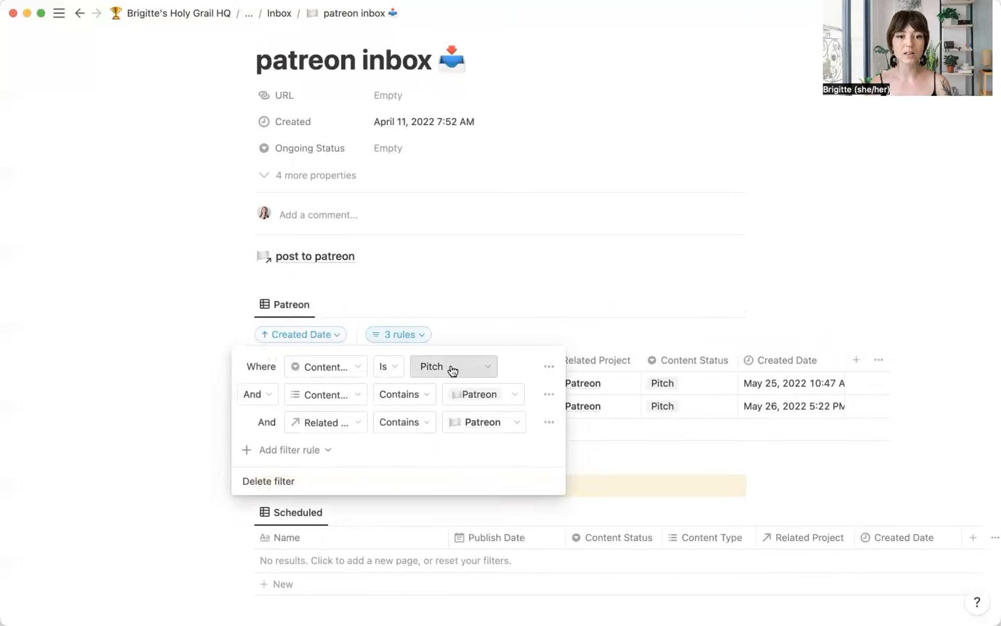
mouse_move(484, 405)
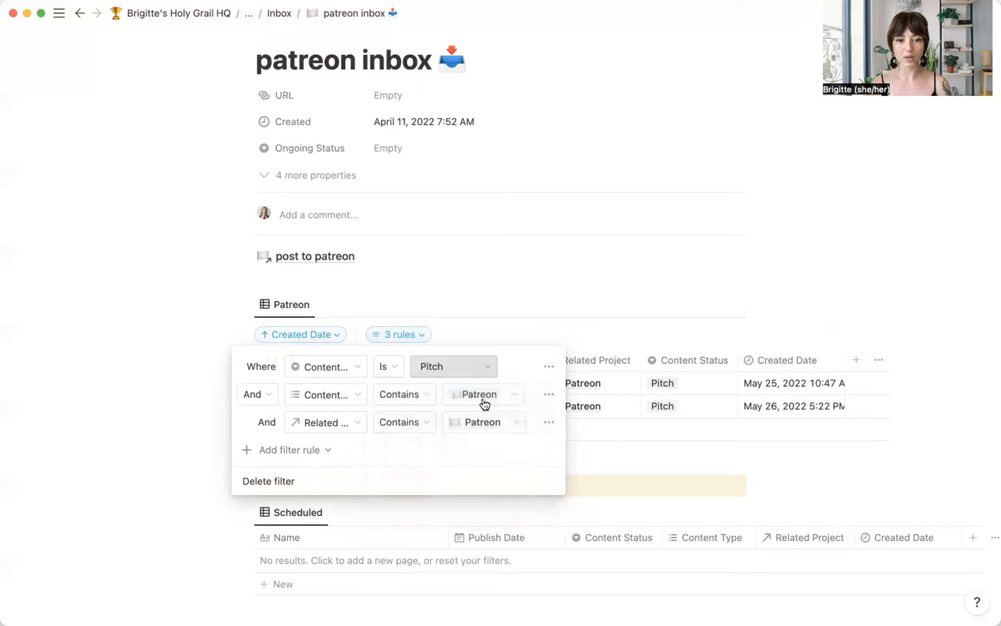
click(478, 394)
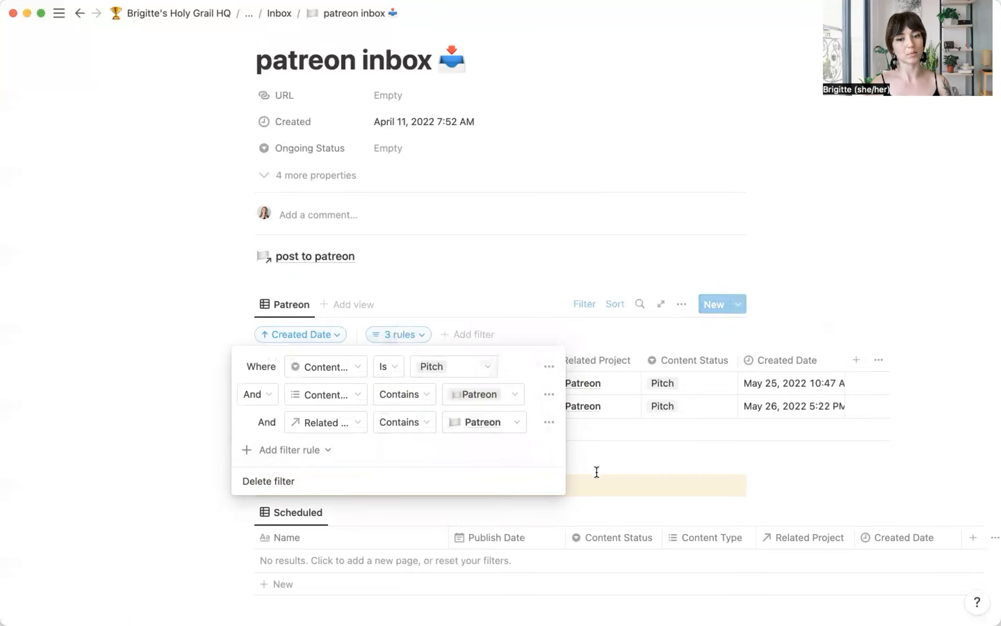
click(596, 483)
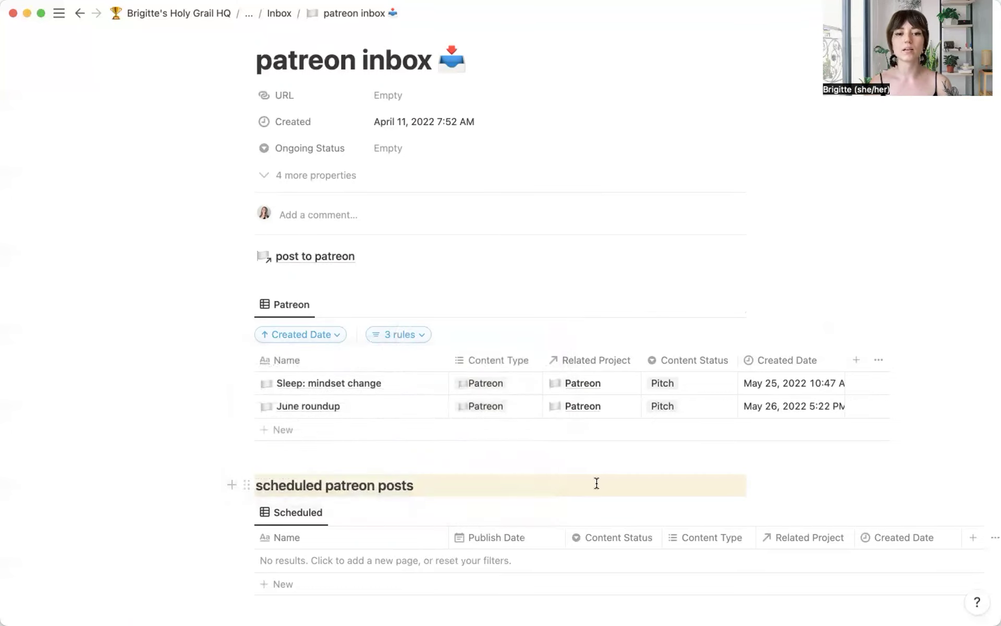
Add a 'new patreon idea' row to the Patreon table and write a first line in its body
click(283, 429)
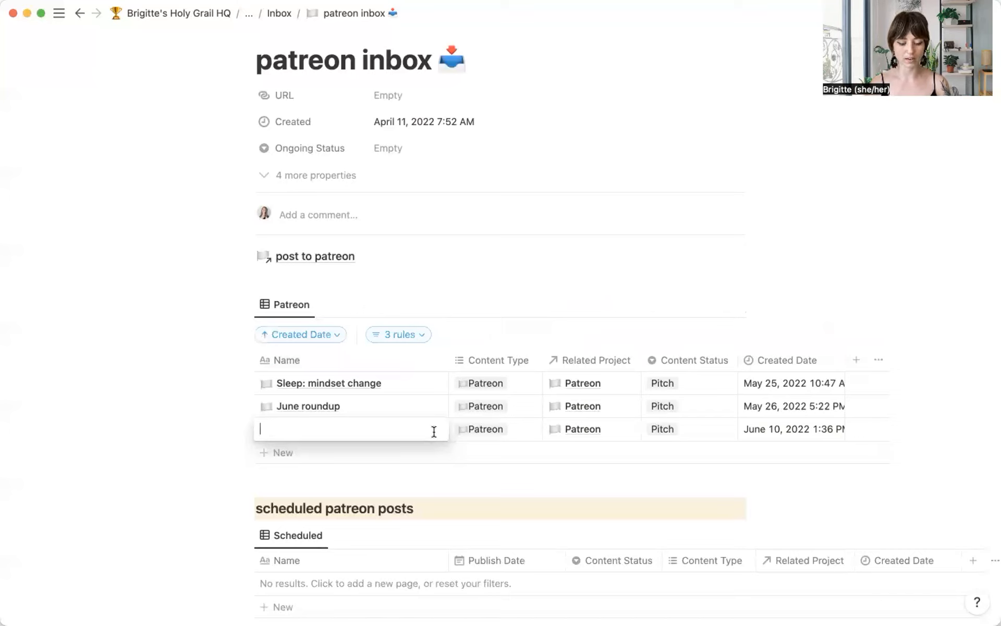
text(new patreon idea)
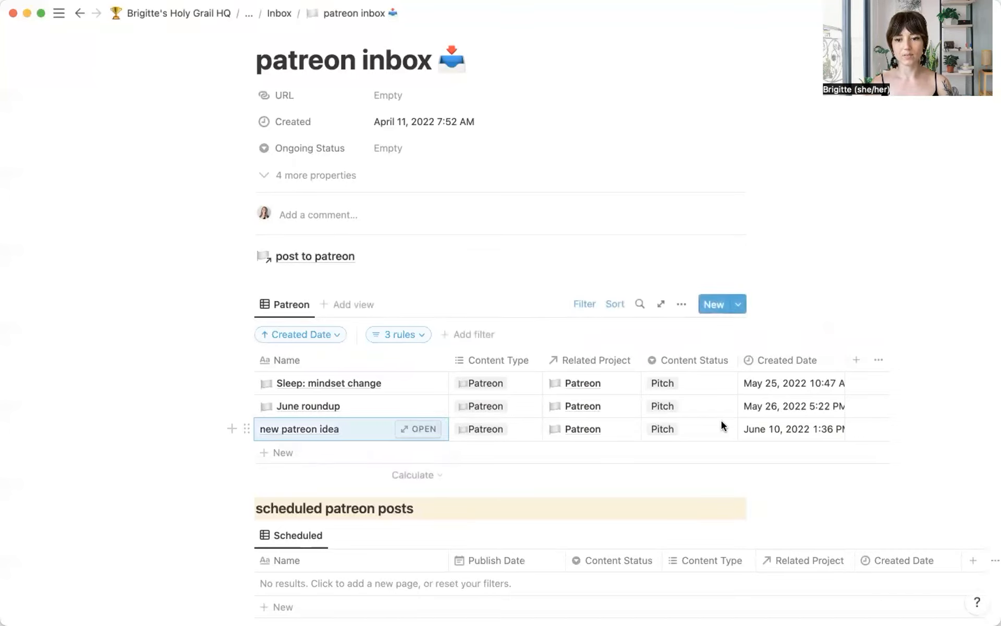
mouse_move(418, 428)
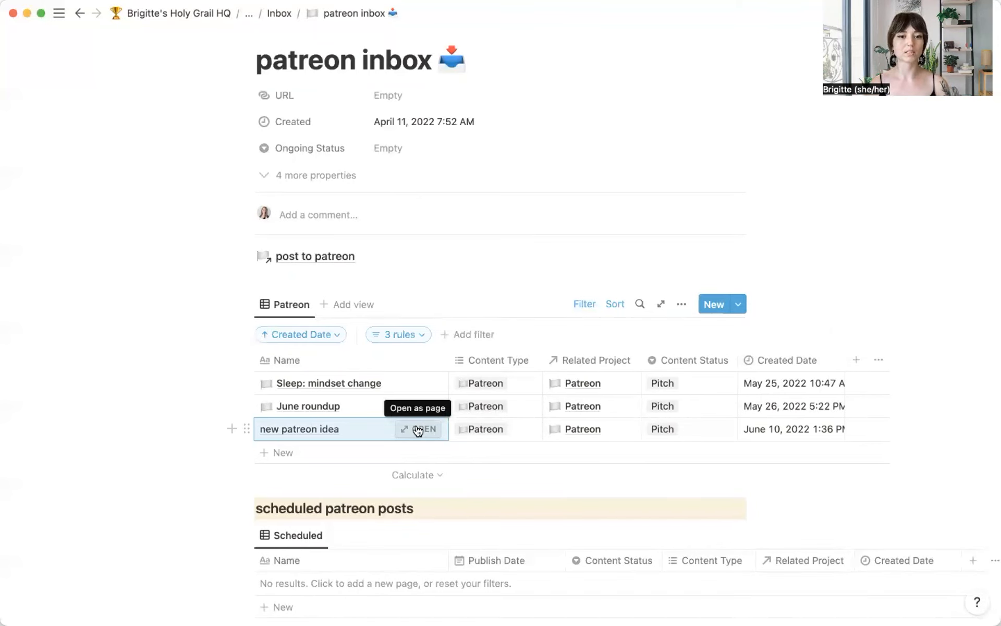
click(423, 429)
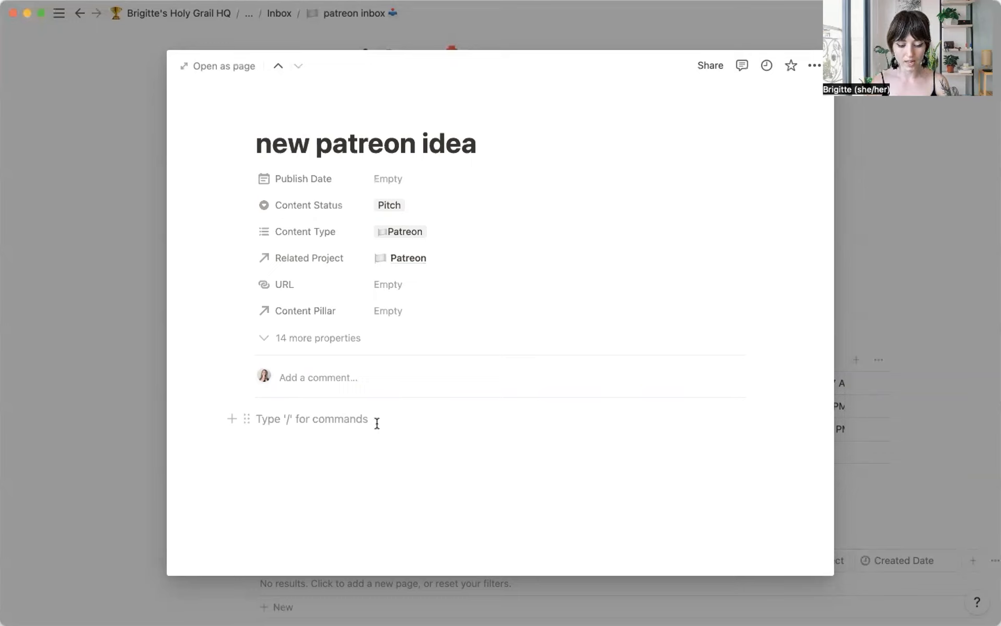
text(type type)
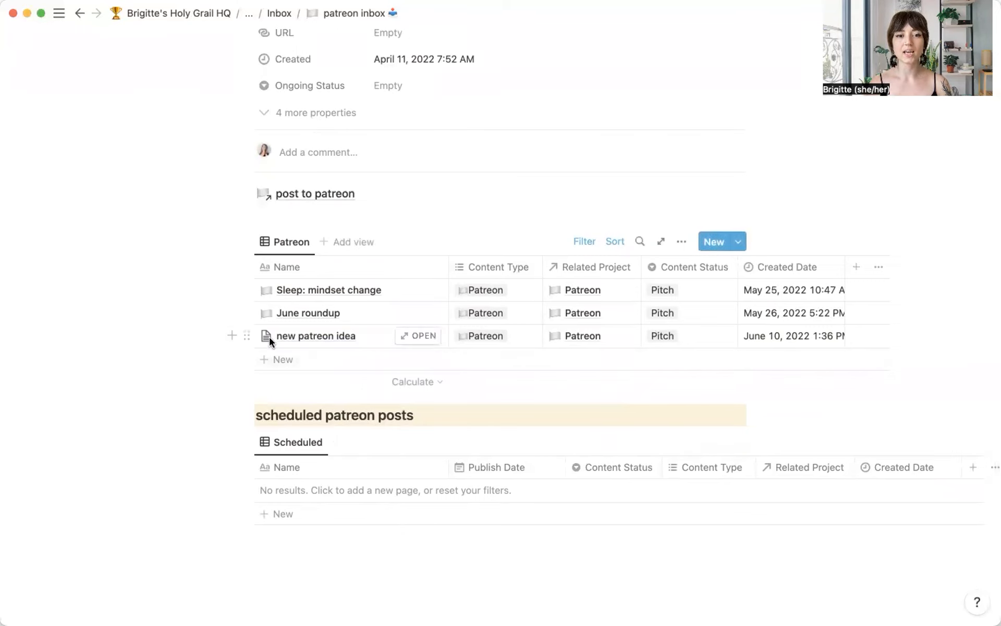
mouse_move(686, 343)
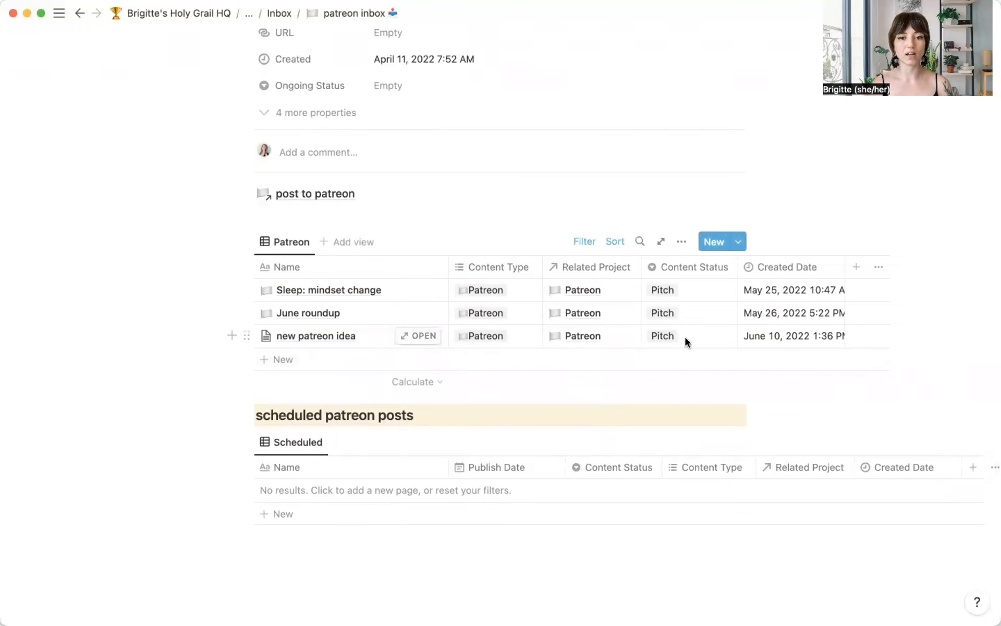
Change 'new patreon idea' content status from Pitch to Scheduled
click(662, 336)
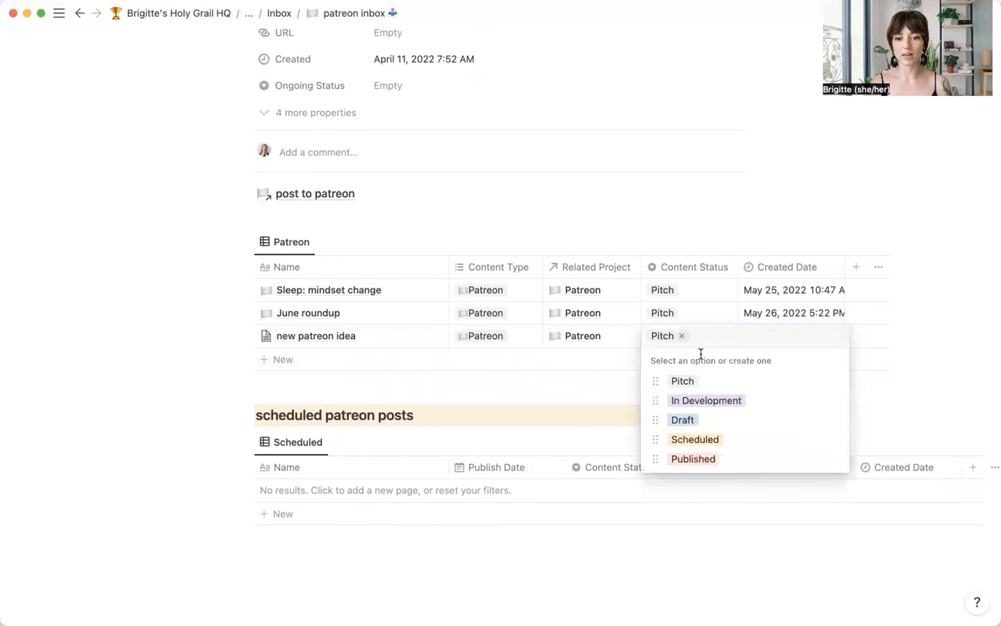
mouse_move(694, 440)
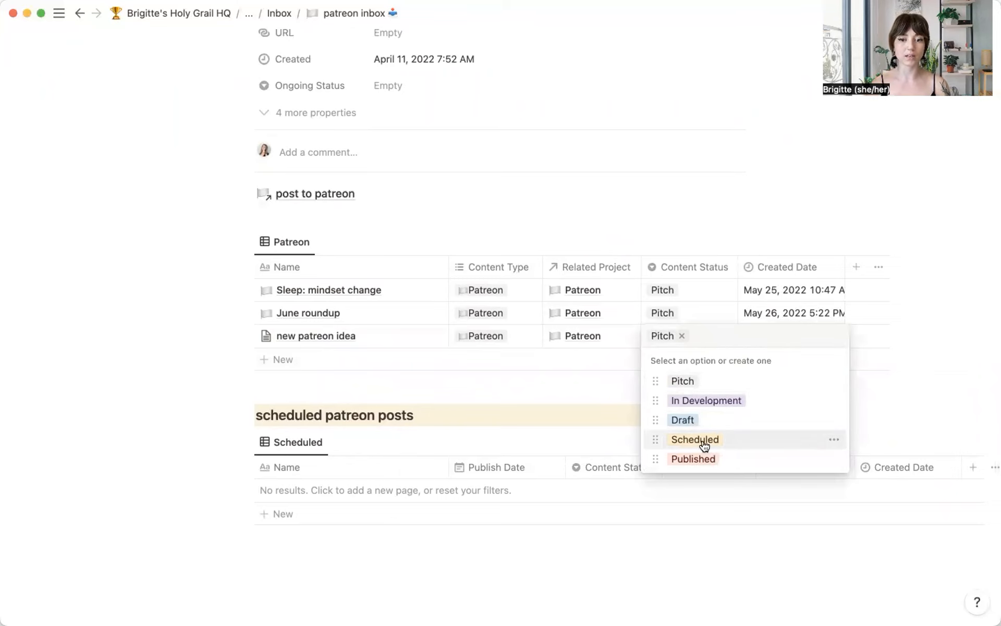
click(694, 439)
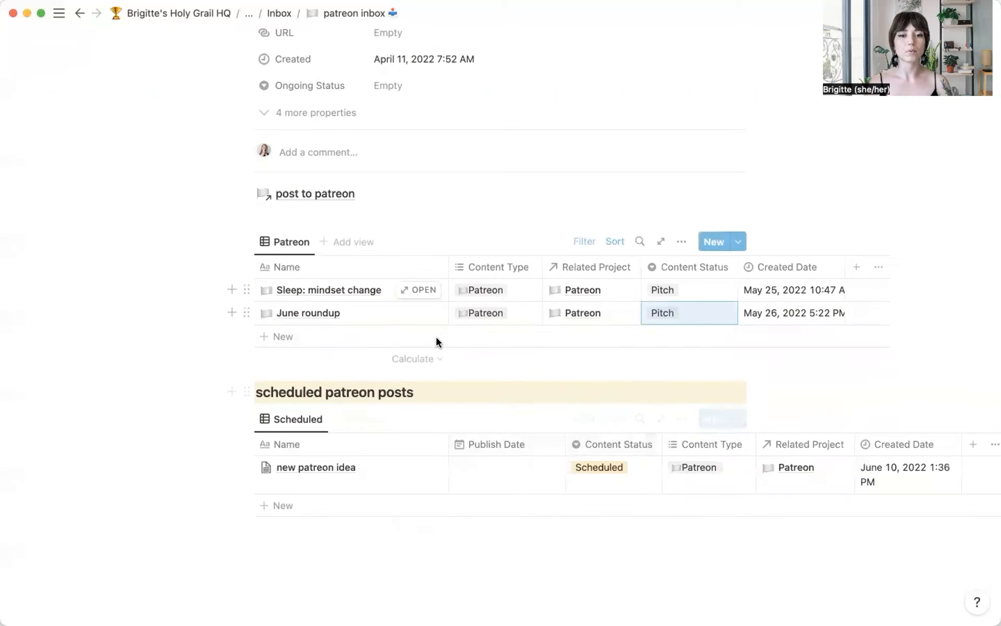
mouse_move(541, 487)
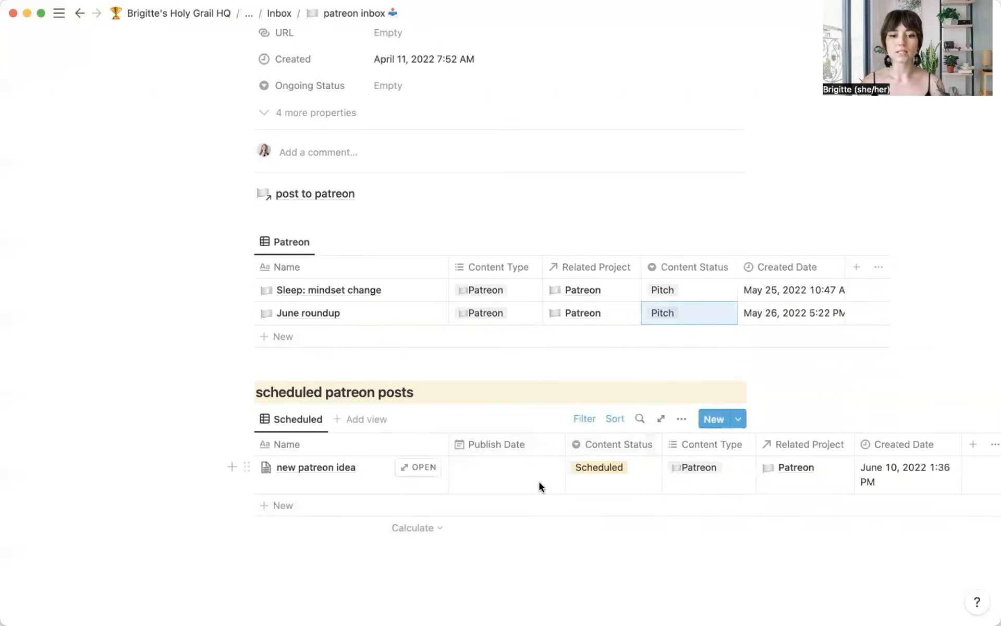
mouse_move(480, 473)
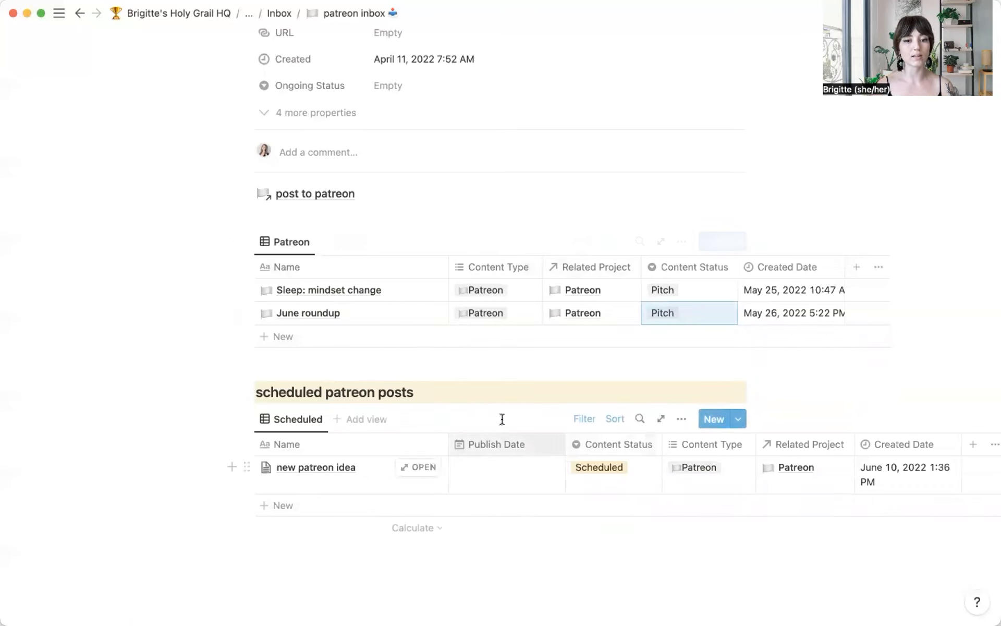
mouse_move(616, 476)
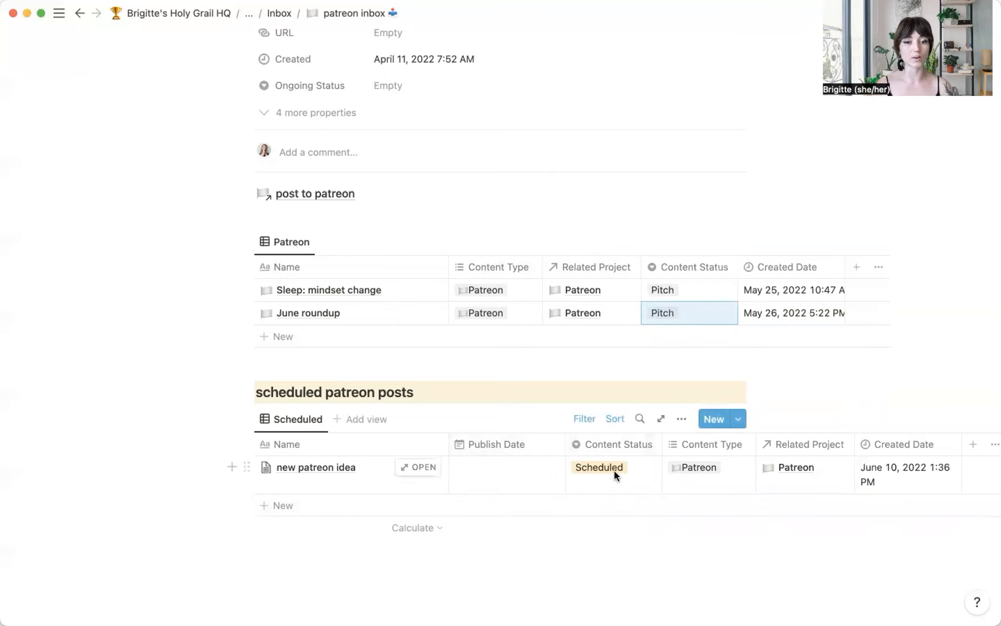
mouse_move(525, 471)
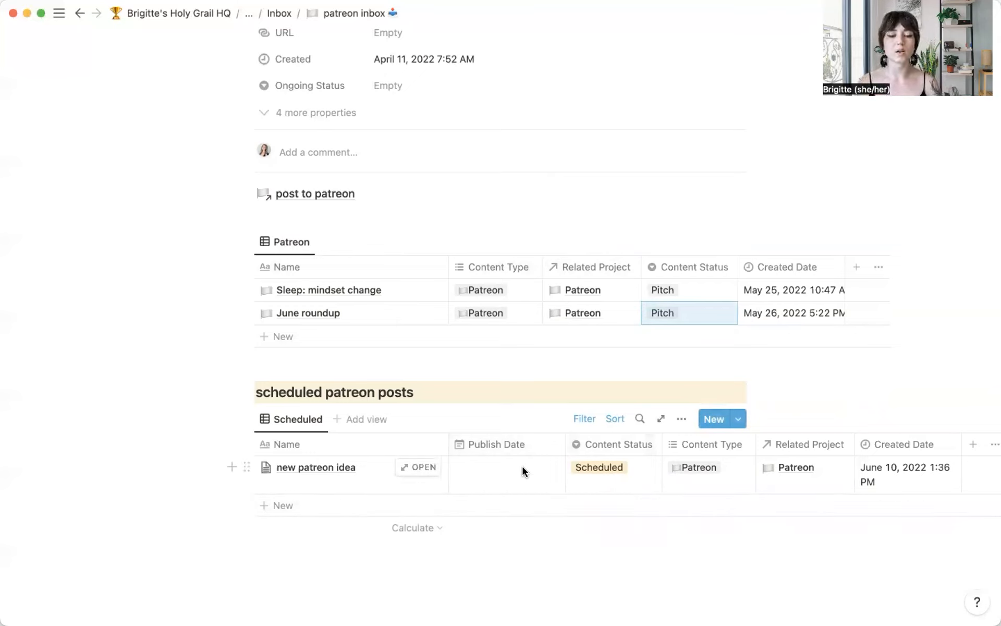
mouse_move(461, 531)
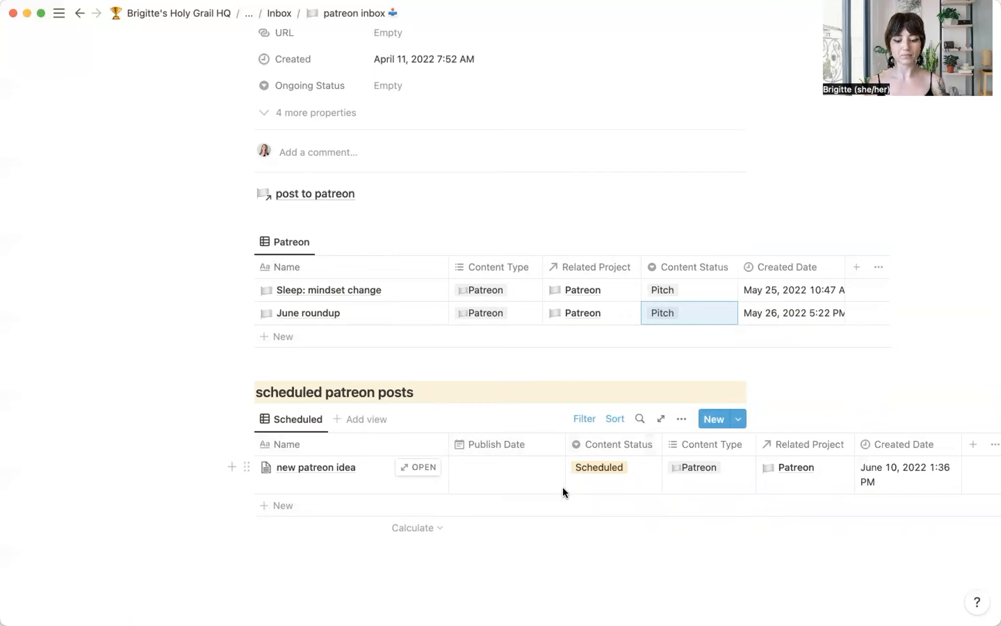
mouse_move(412, 508)
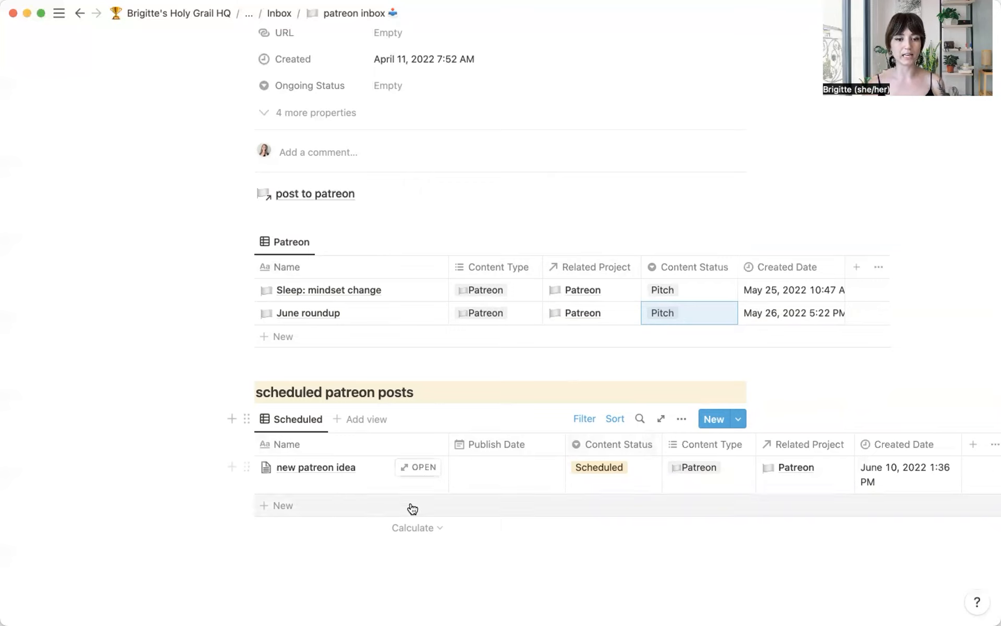
mouse_move(417, 468)
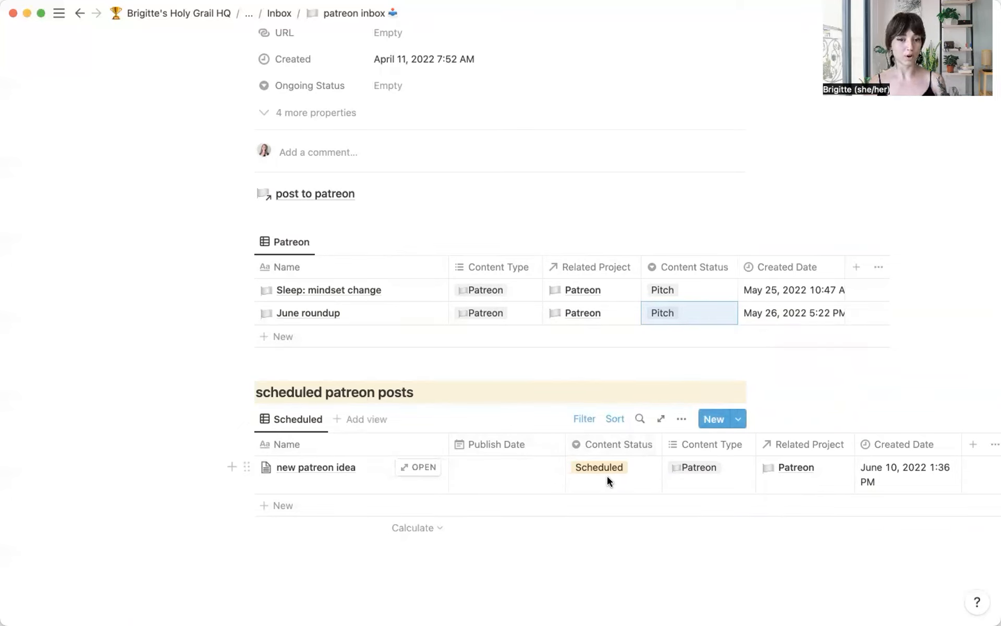
mouse_move(599, 479)
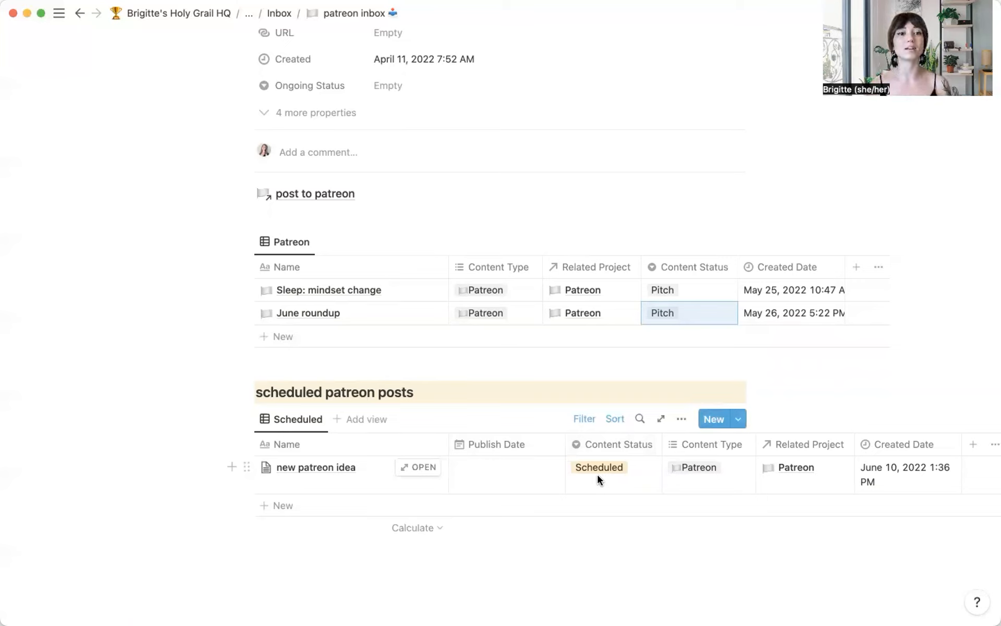
mouse_move(604, 483)
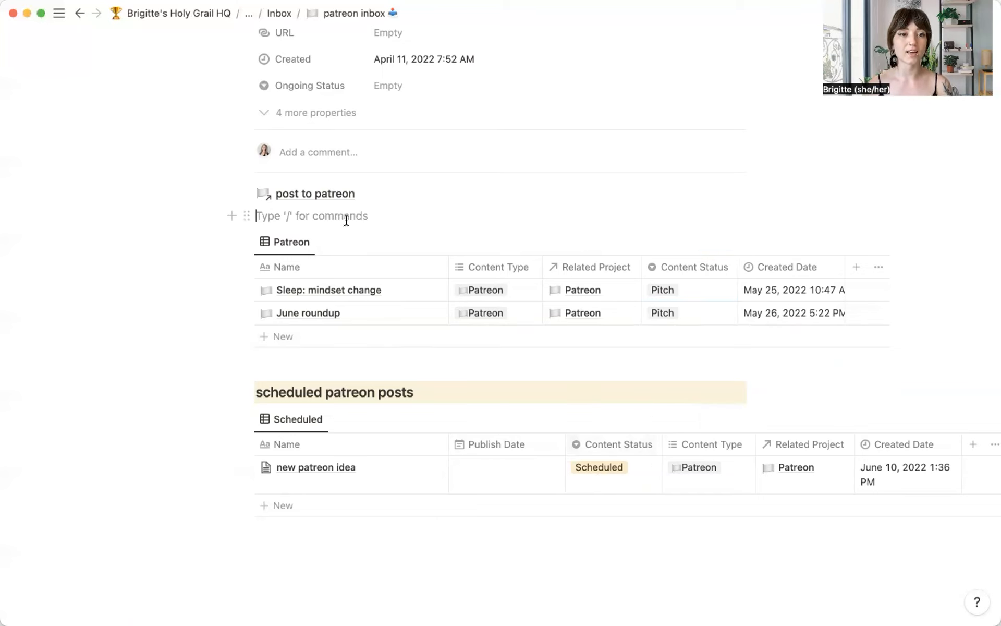
mouse_move(300, 200)
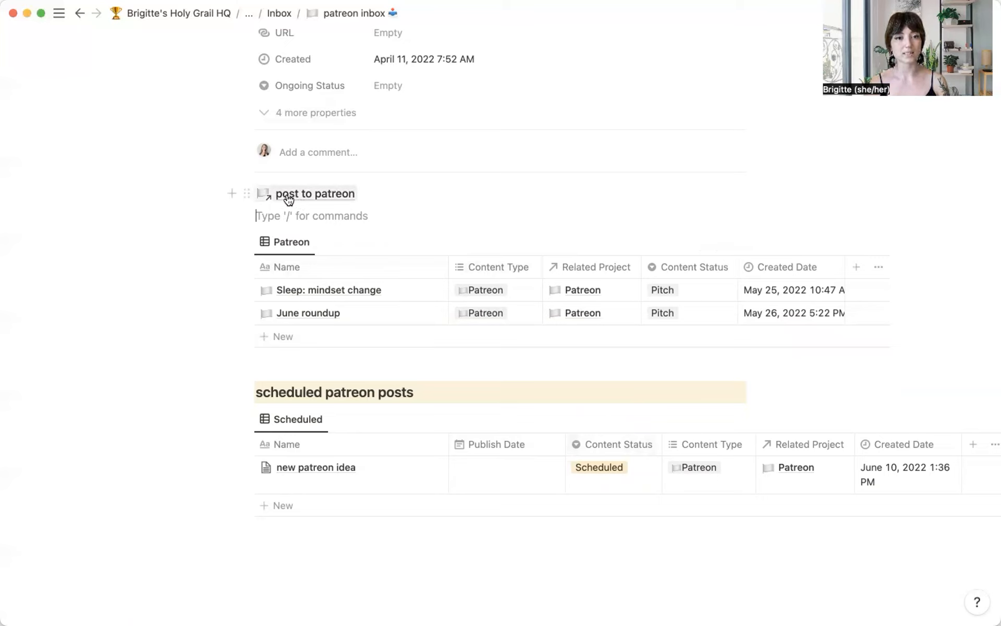
mouse_move(331, 200)
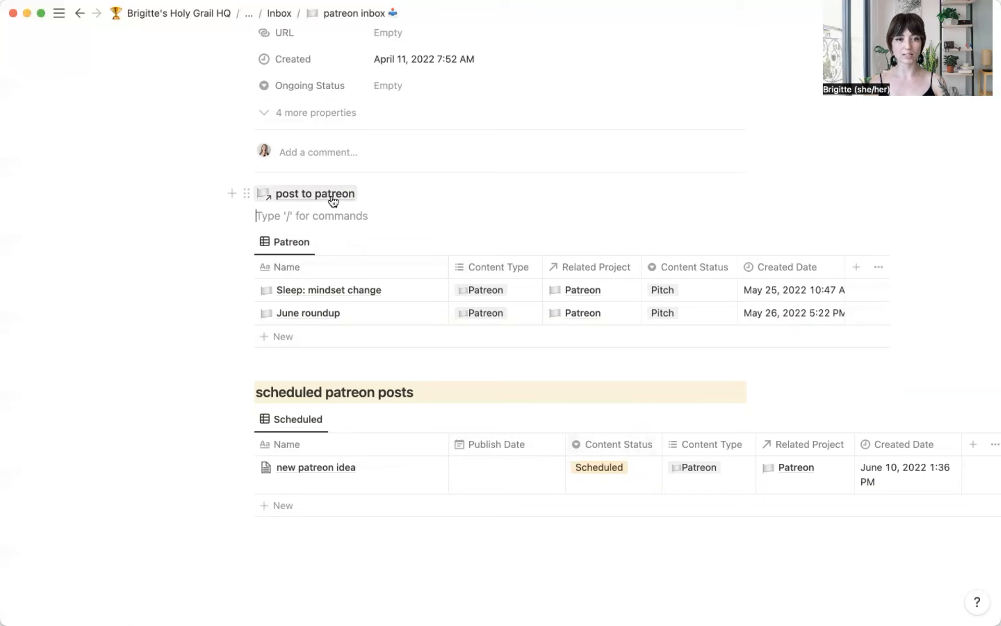
click(314, 193)
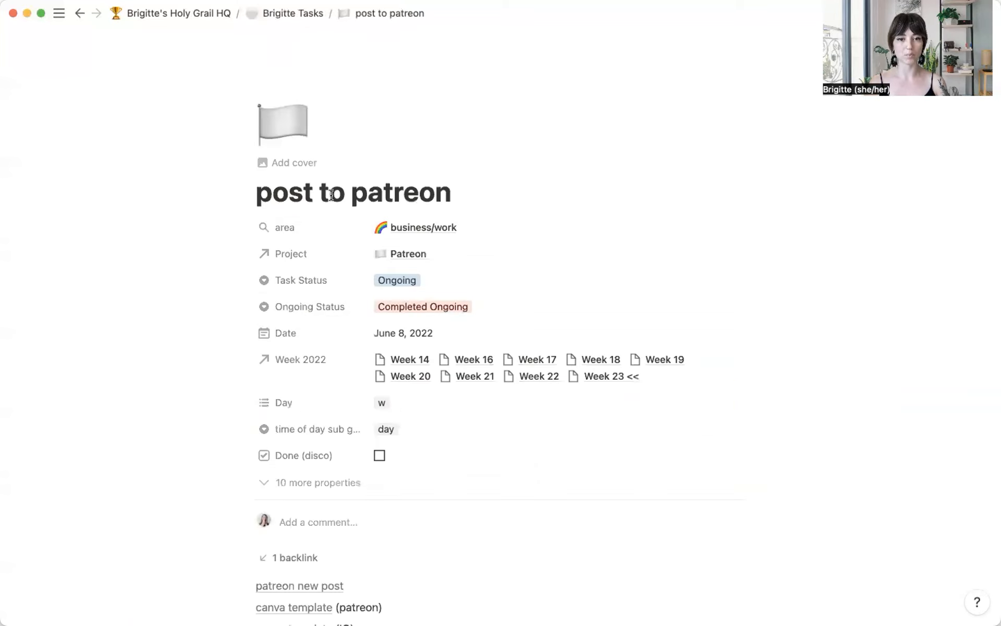
scroll(up, 3)
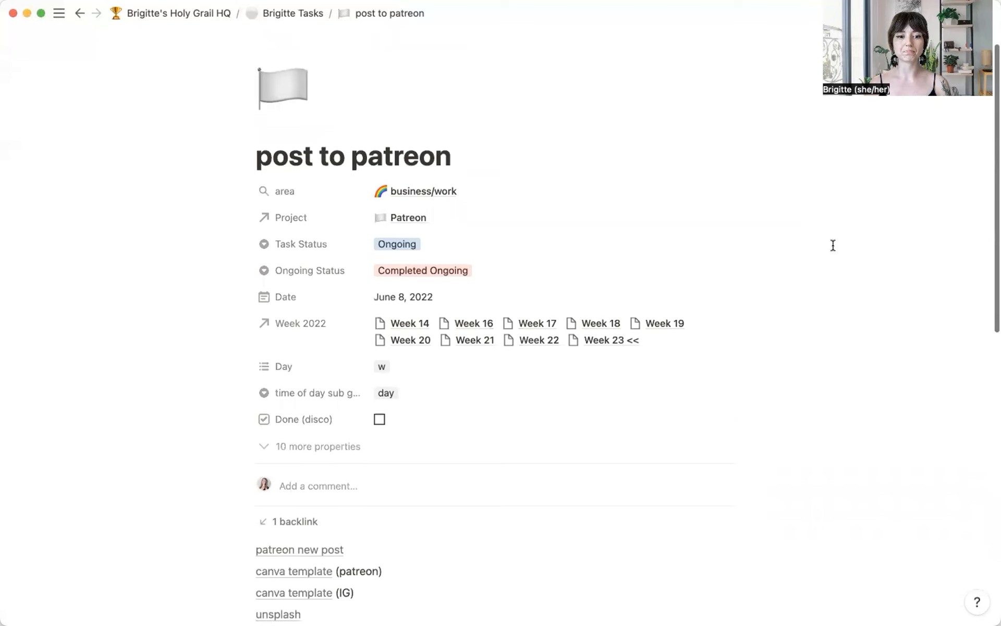
scroll(up, 3)
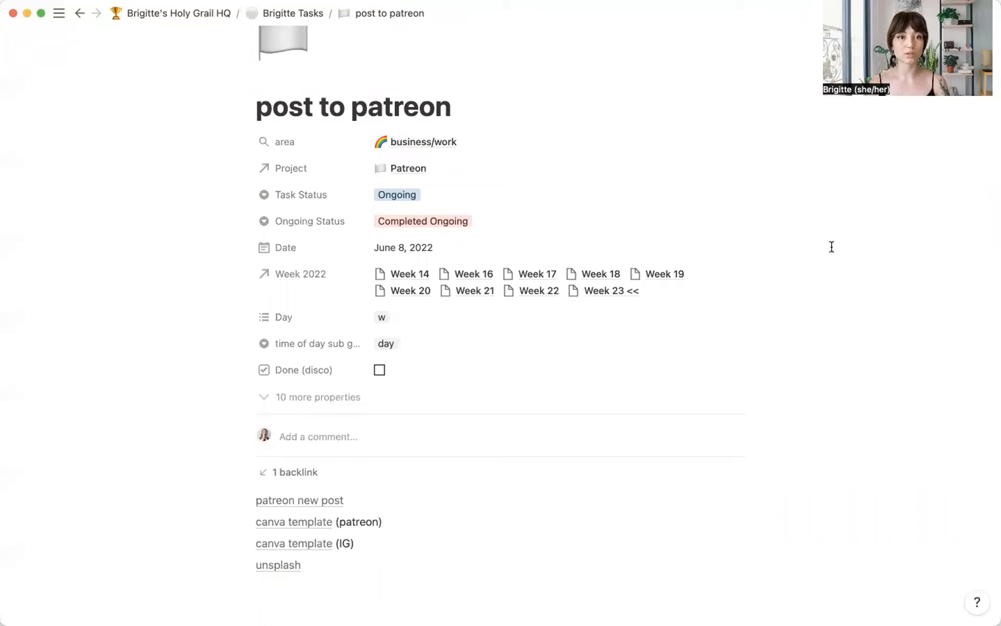
mouse_move(434, 297)
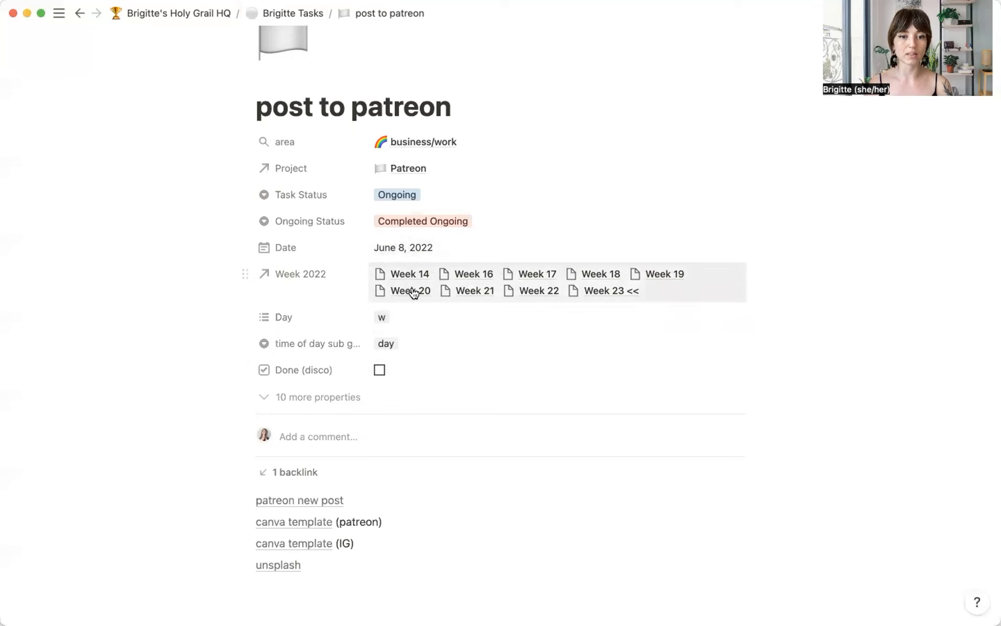
click(423, 221)
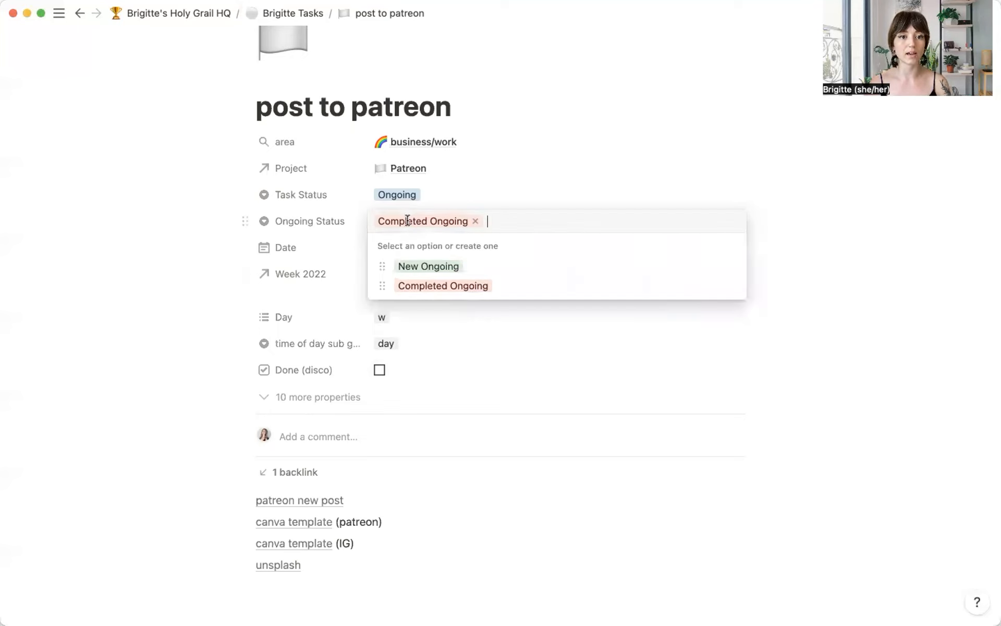
mouse_move(826, 248)
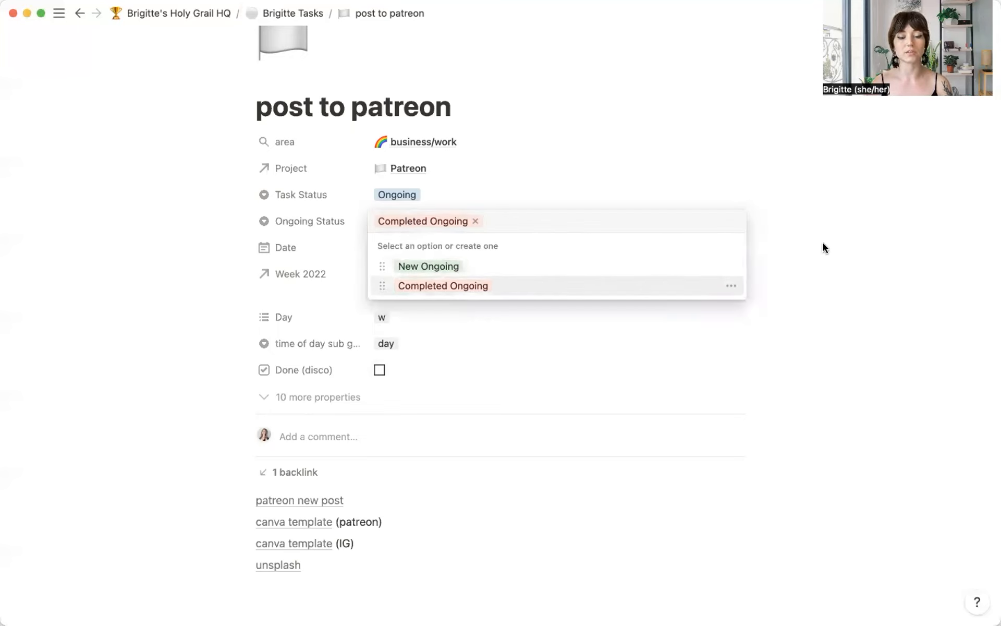
click(442, 286)
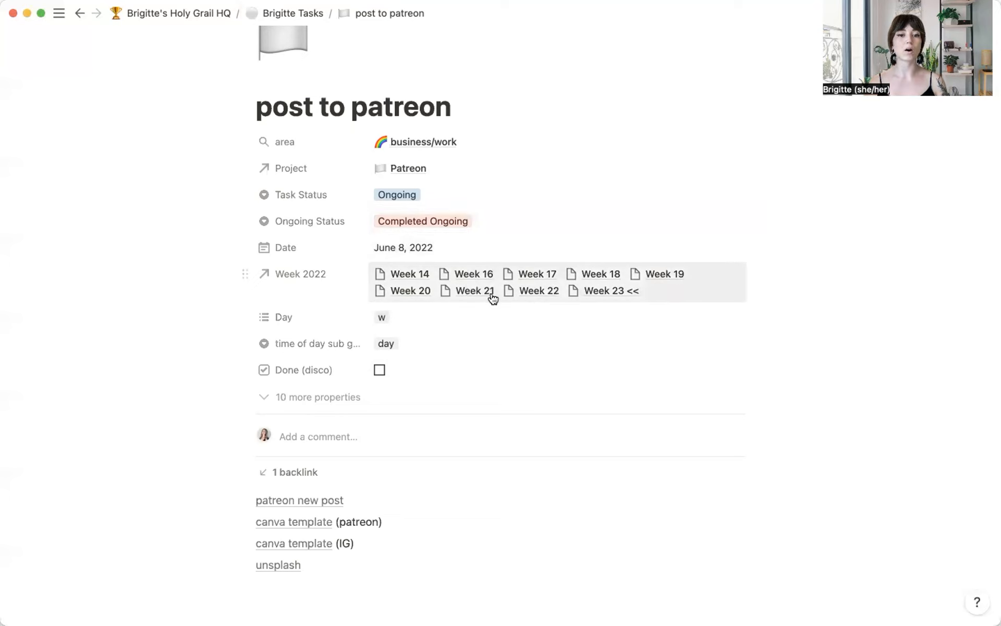
mouse_move(535, 331)
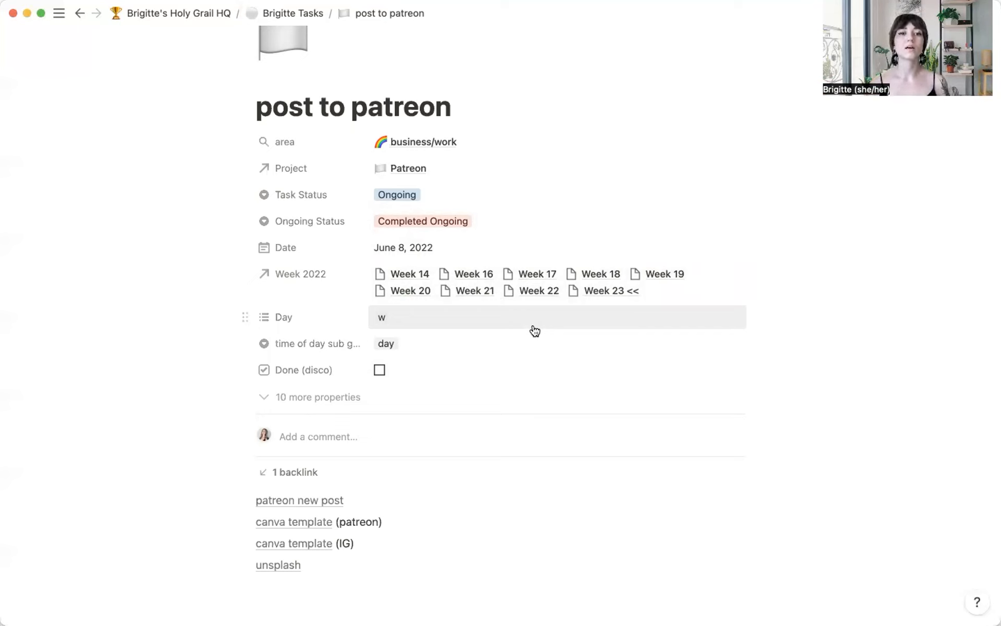
mouse_move(409, 345)
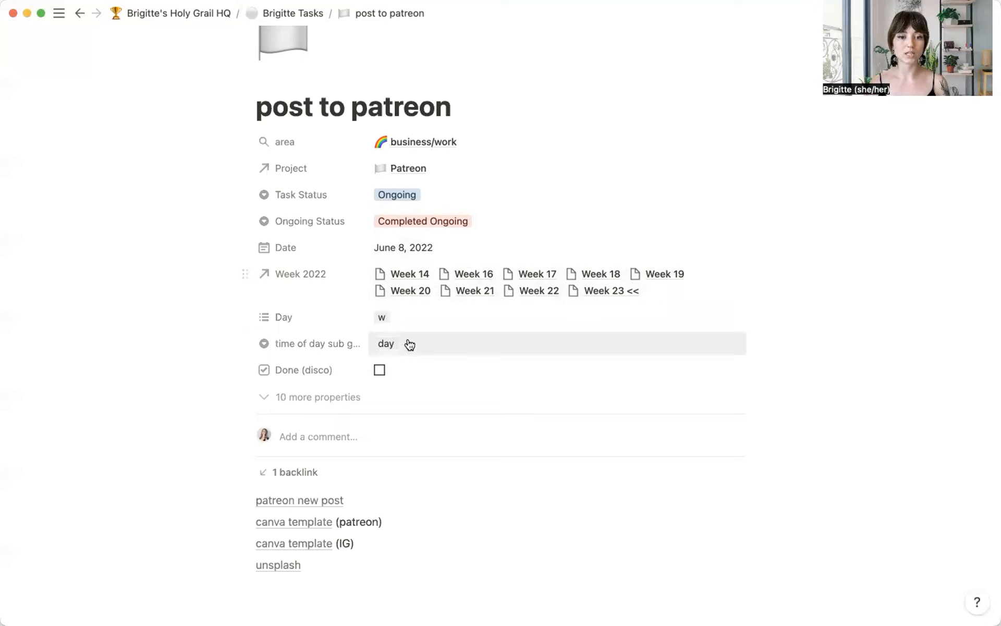
mouse_move(836, 306)
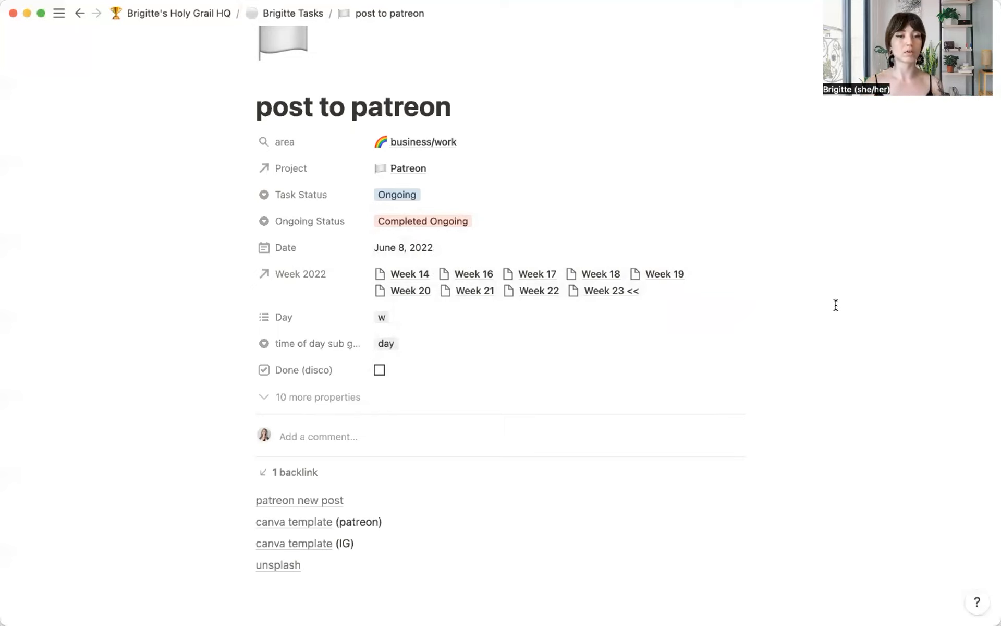
mouse_move(762, 289)
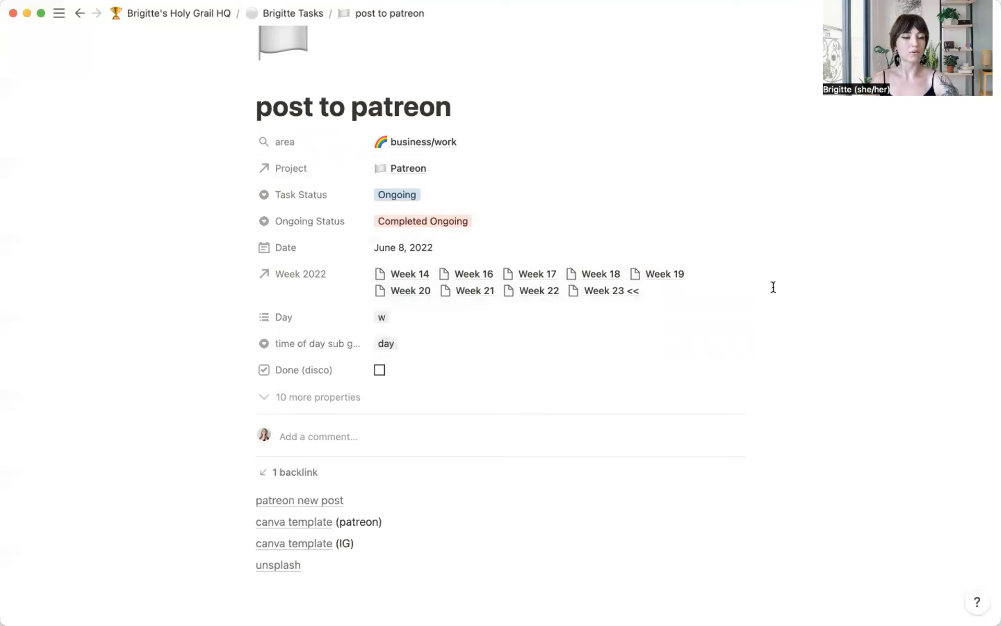
scroll(down, 3)
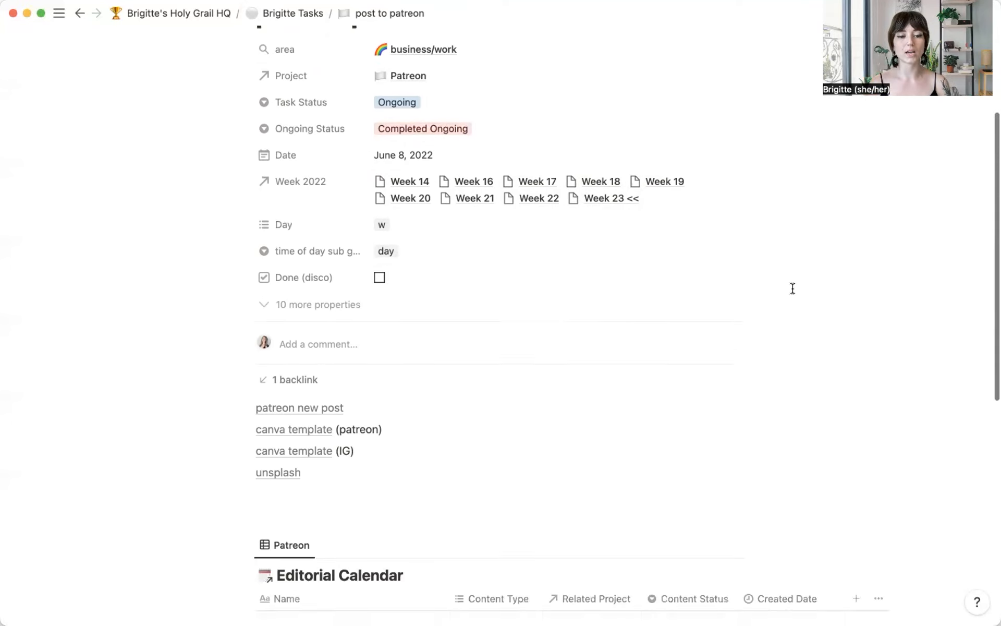
scroll(down, 3)
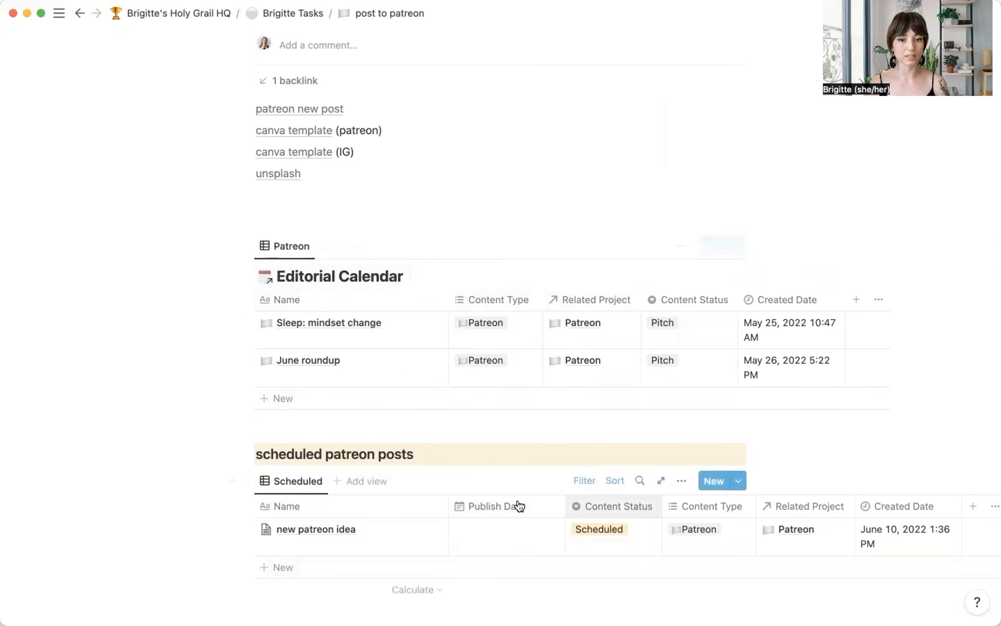
scroll(up, 3)
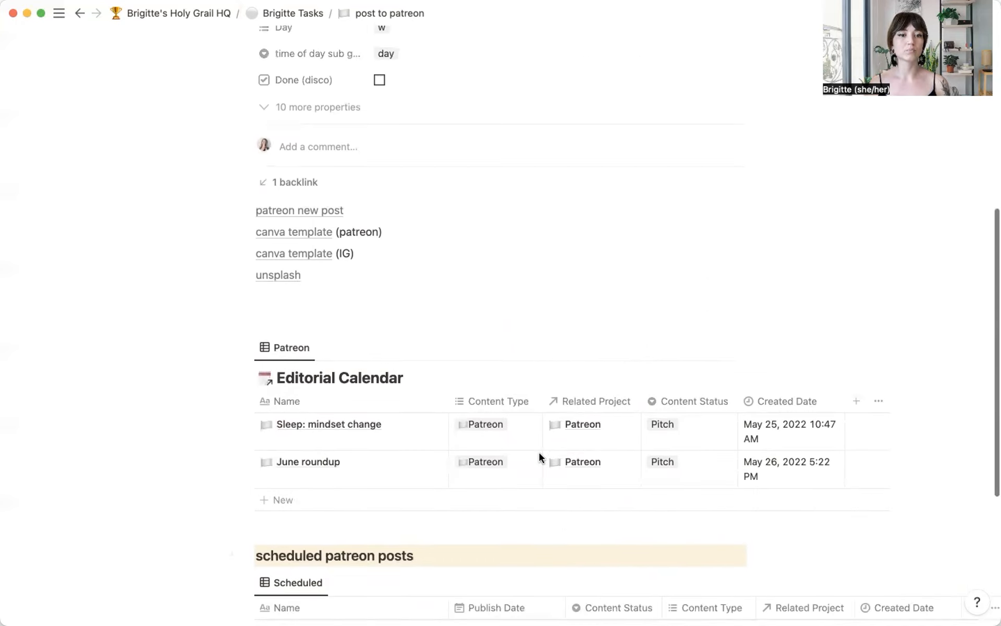
scroll(up, 3)
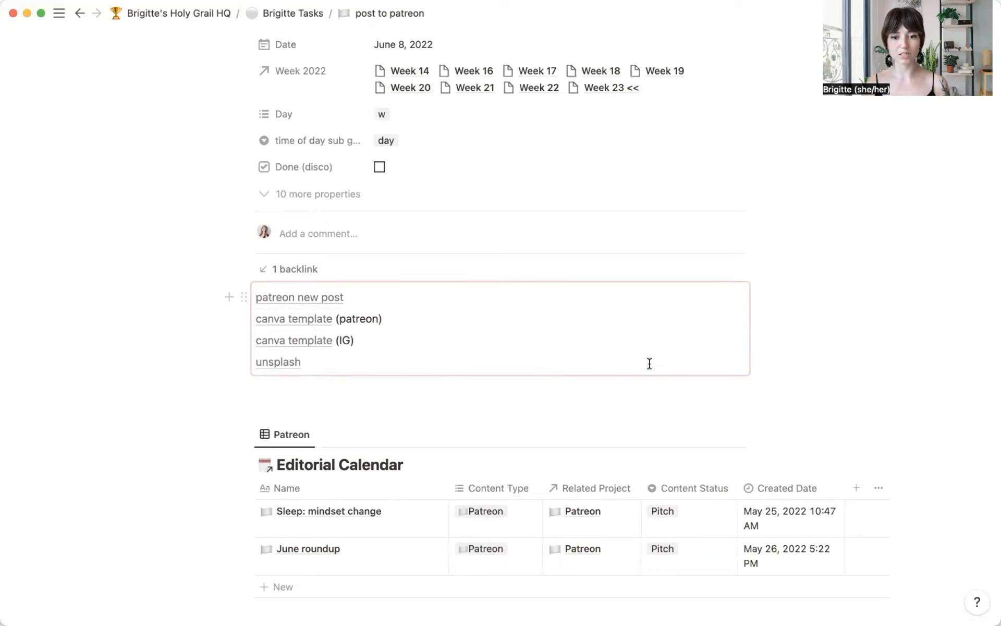
scroll(up, 3)
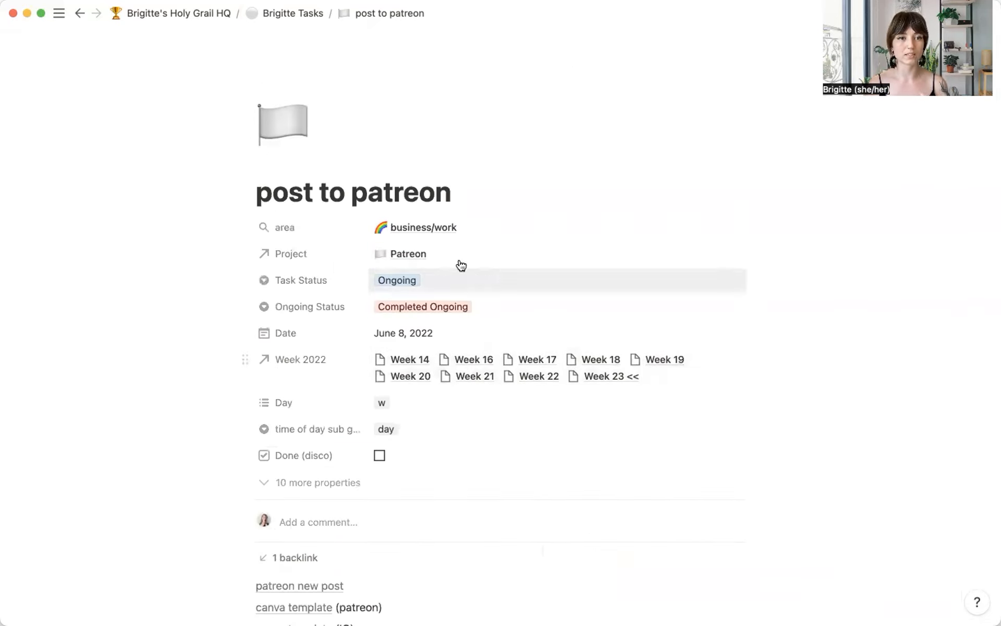
Navigate back through the patreon inbox page to the Inbox database
click(80, 14)
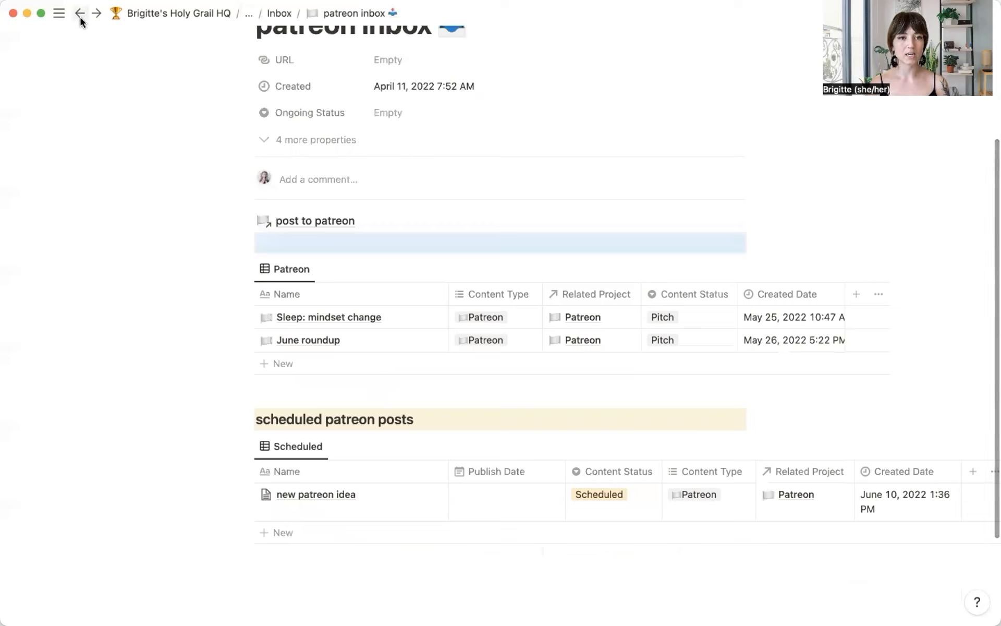
scroll(up, 3)
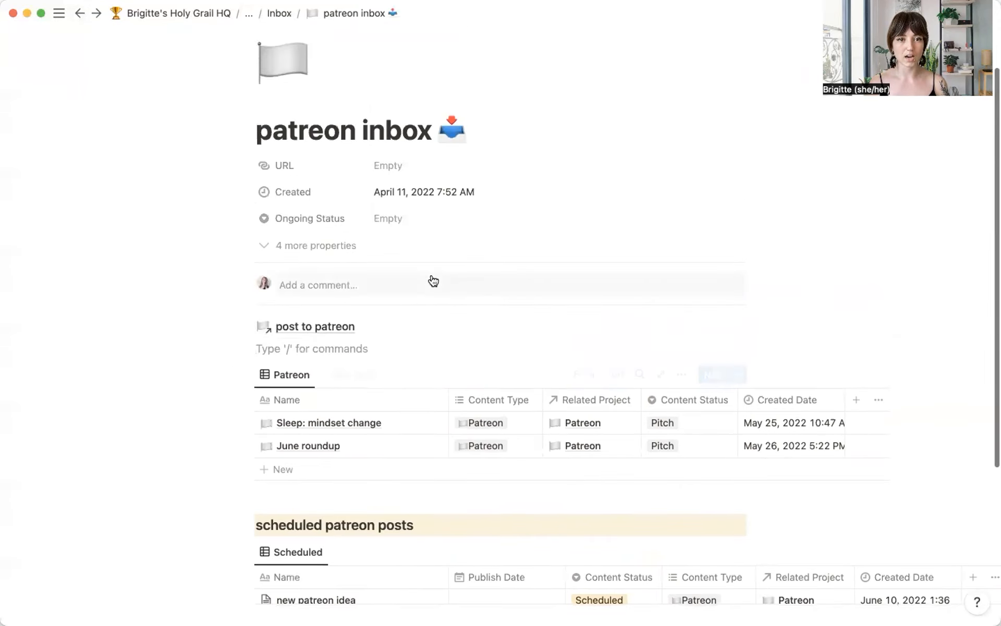
mouse_move(98, 50)
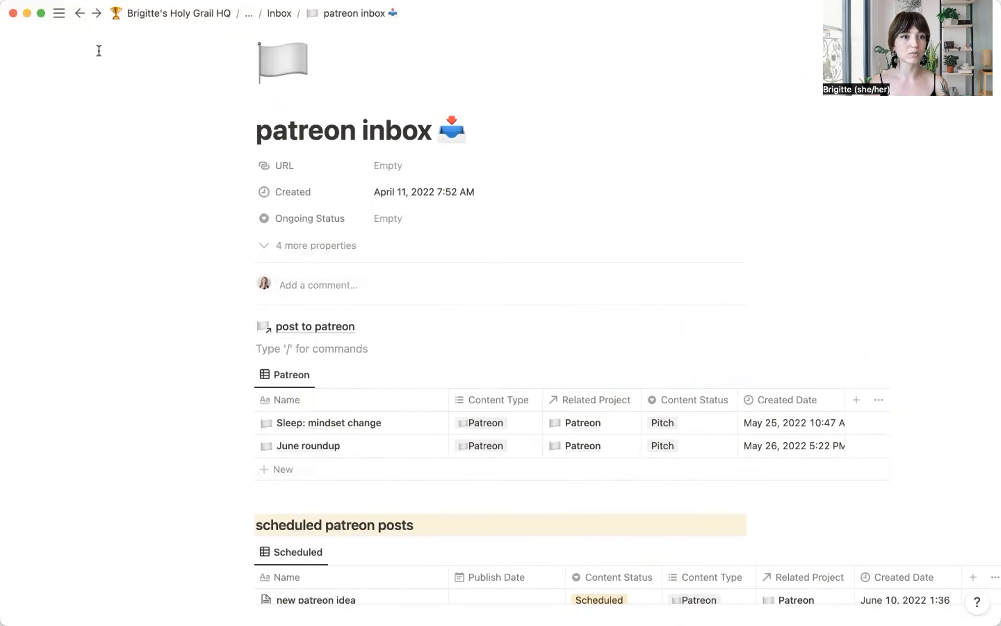
click(309, 598)
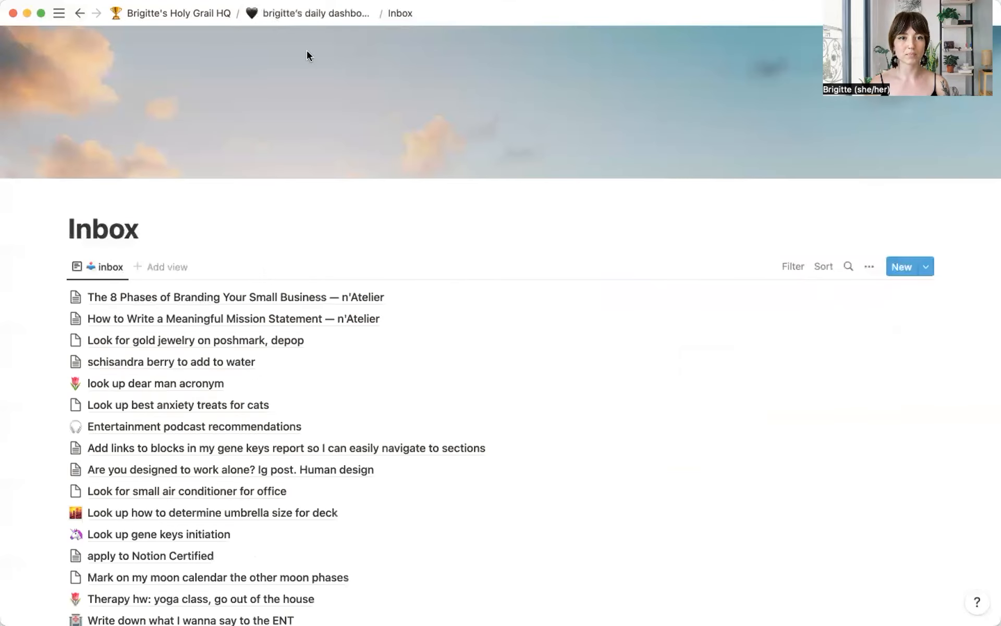
scroll(down, 3)
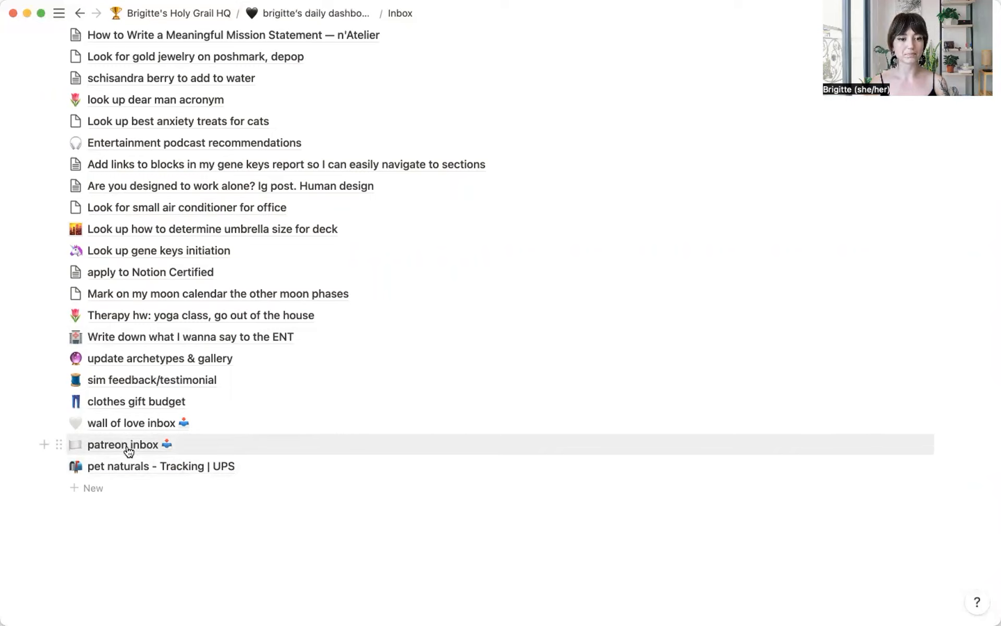
mouse_move(201, 427)
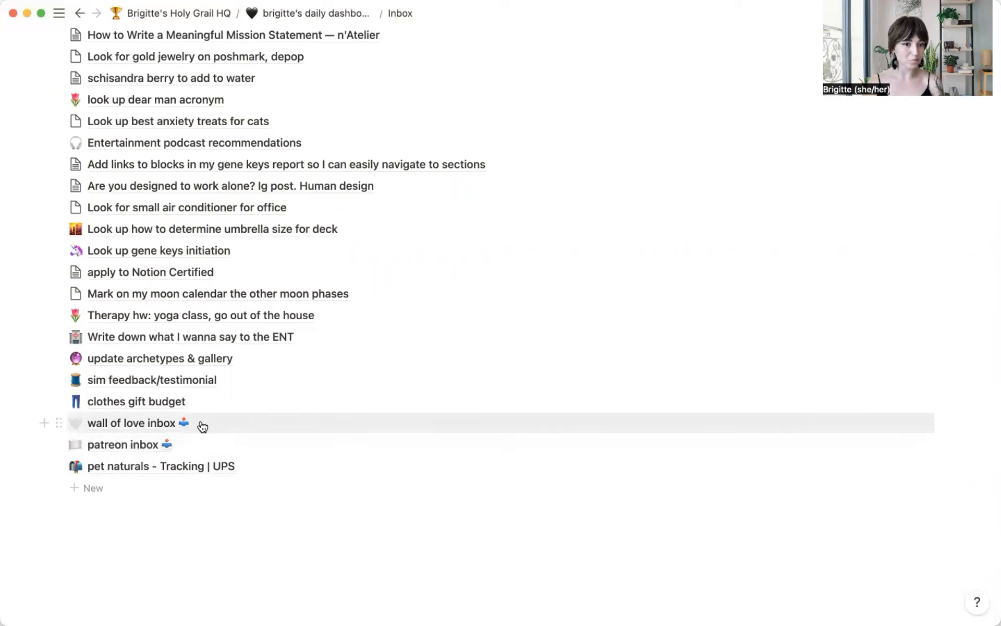
mouse_move(142, 444)
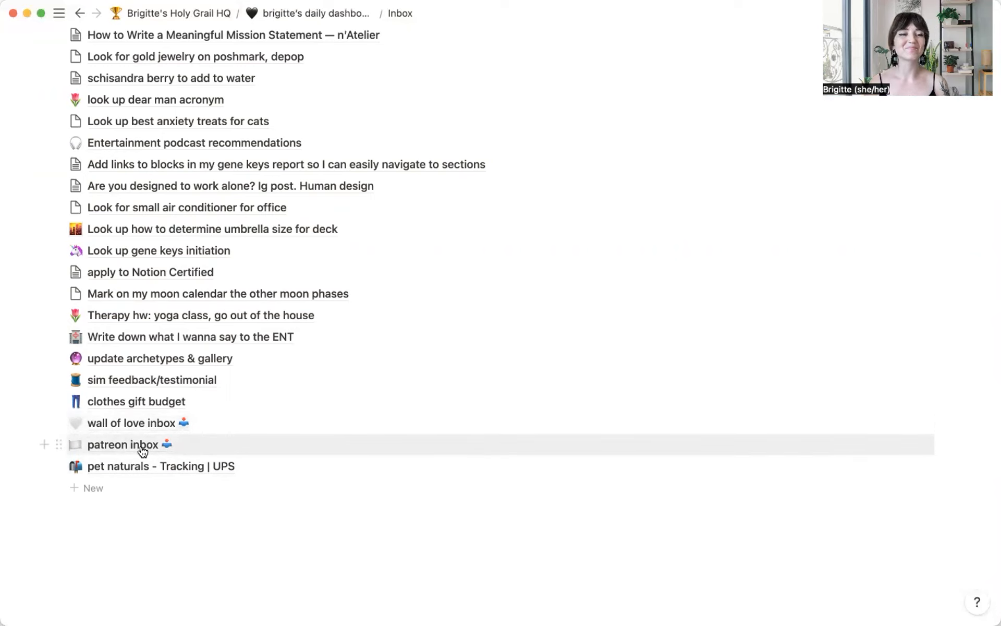
Open 'patreon inbox' from the Inbox list and review its properties and 'post to patreon' link
click(123, 444)
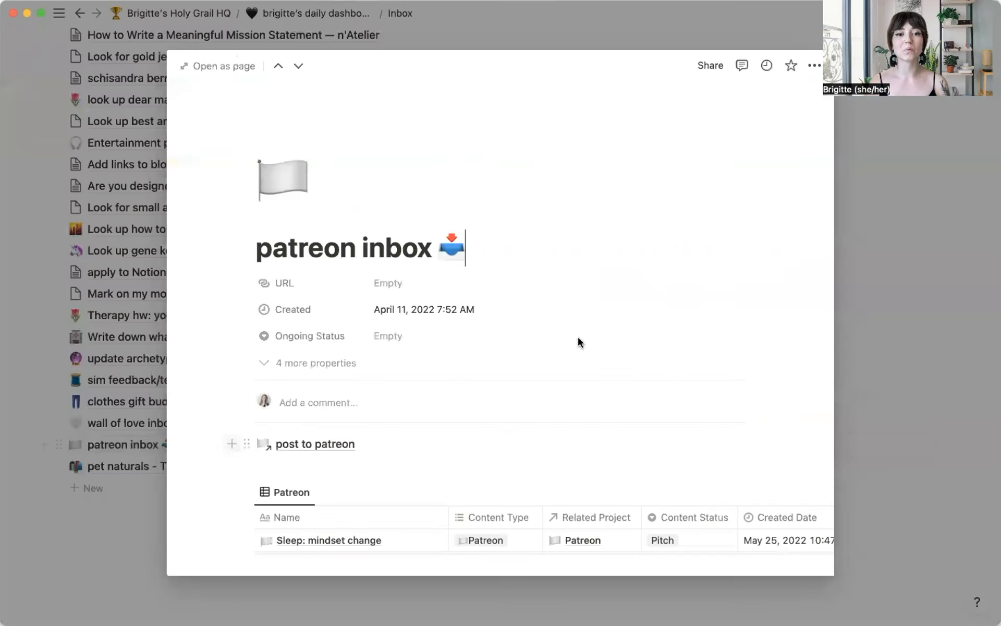
scroll(down, 3)
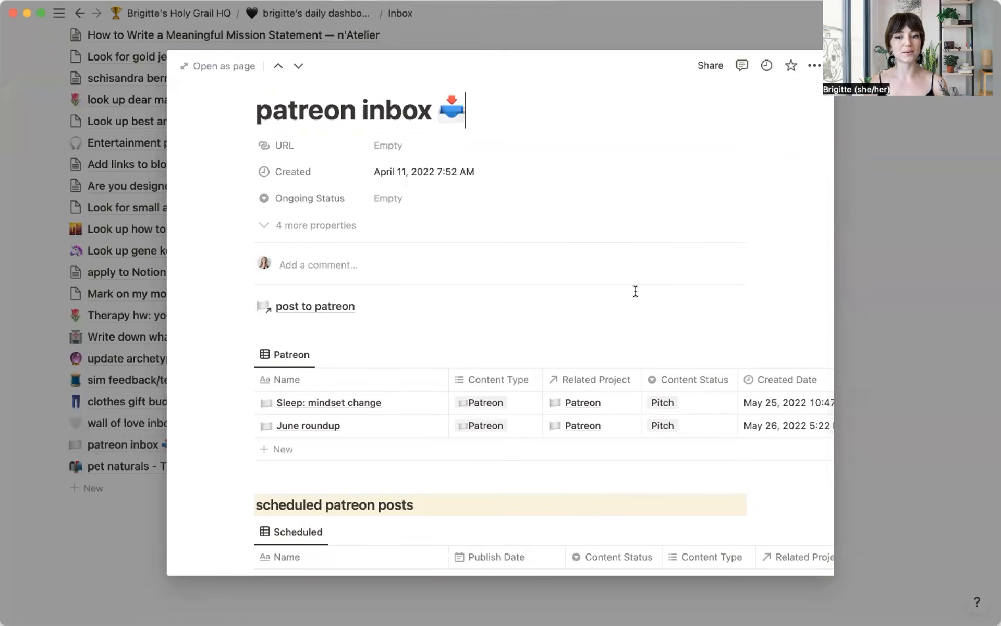
scroll(up, 3)
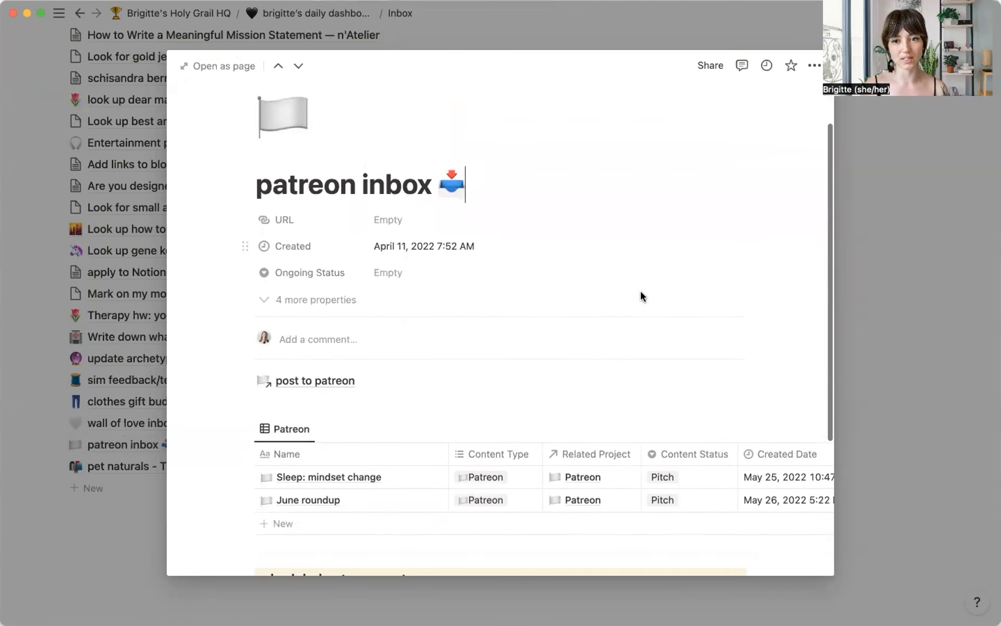
scroll(up, 3)
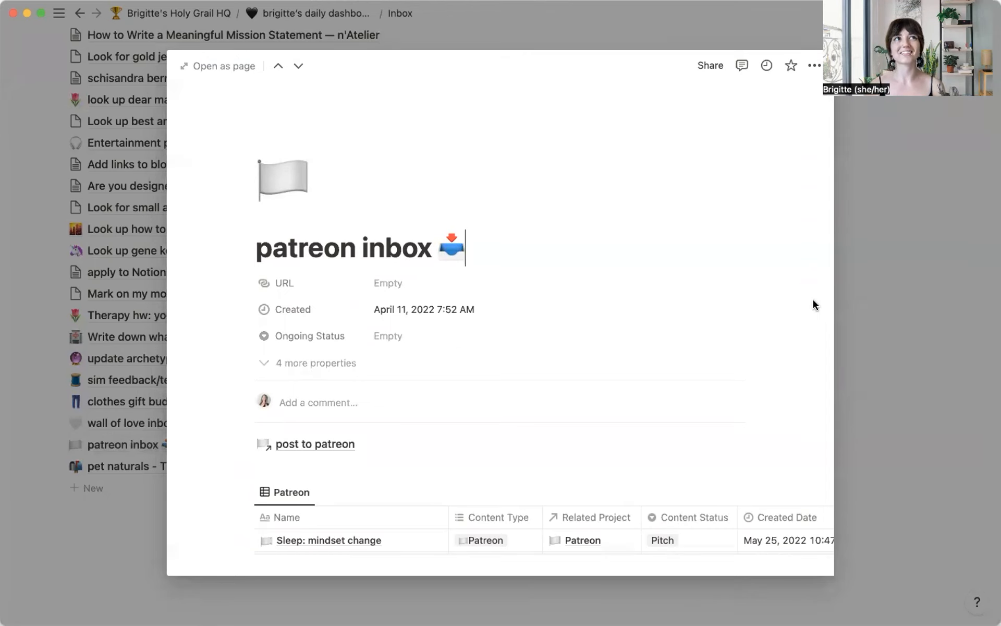
mouse_move(794, 310)
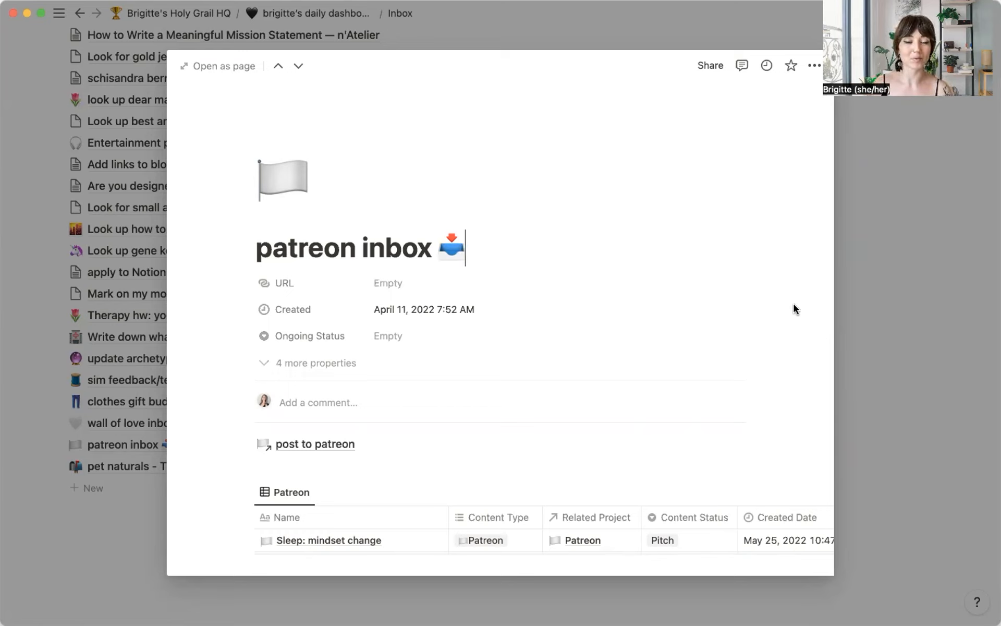
mouse_move(792, 300)
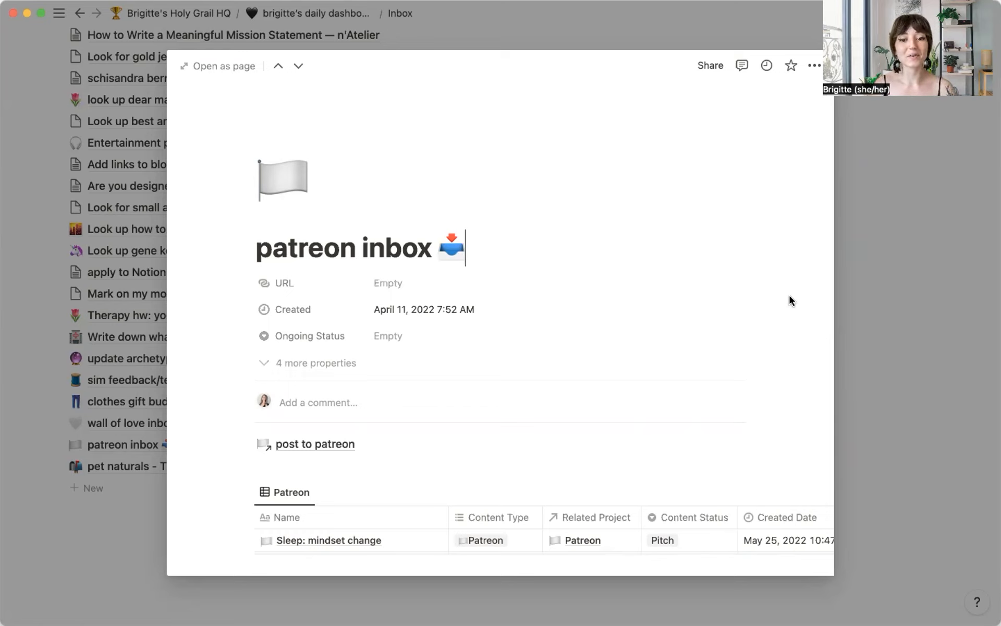
mouse_move(724, 417)
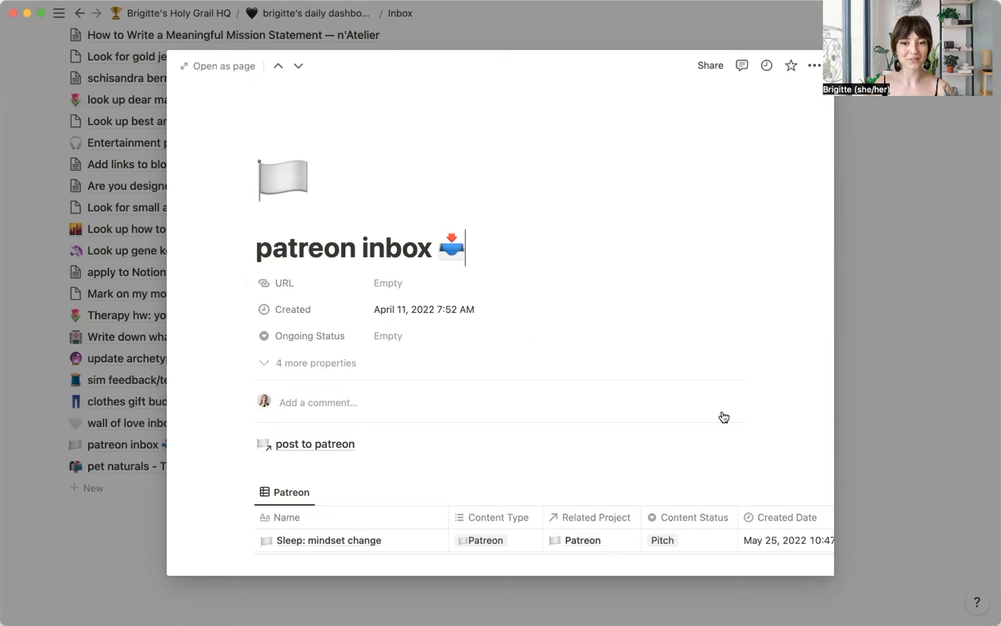
mouse_move(795, 374)
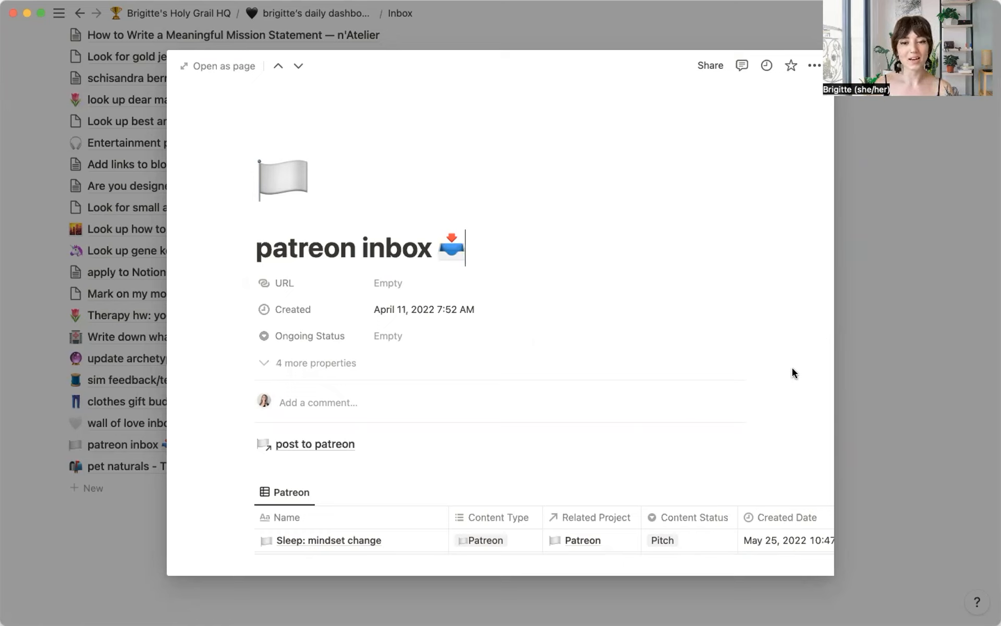
mouse_move(770, 371)
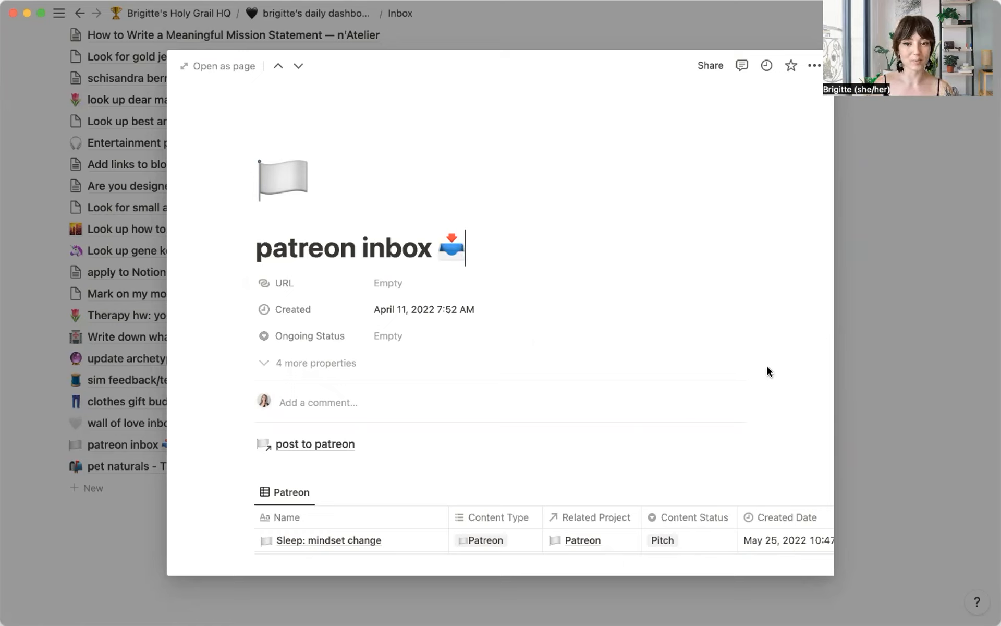